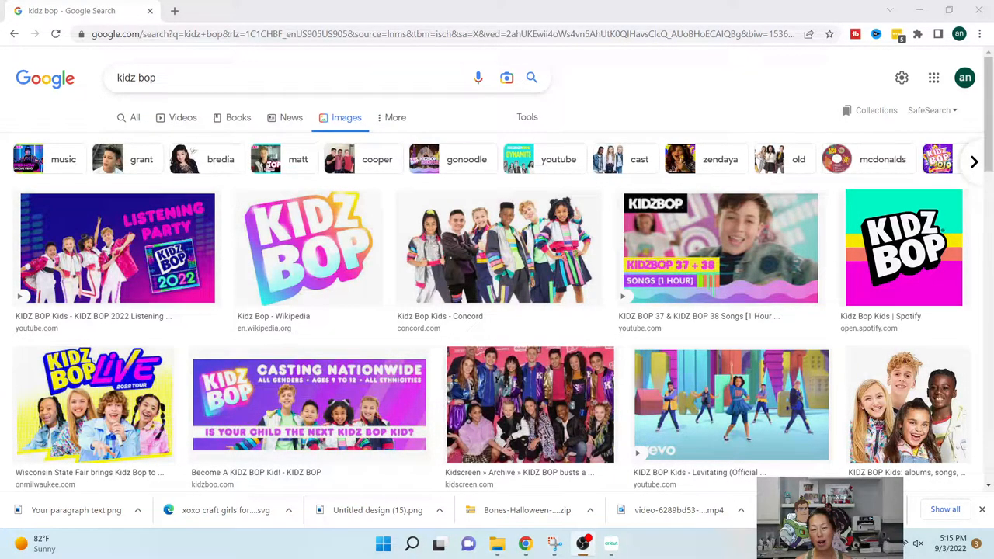
pyautogui.moveTo(466, 248)
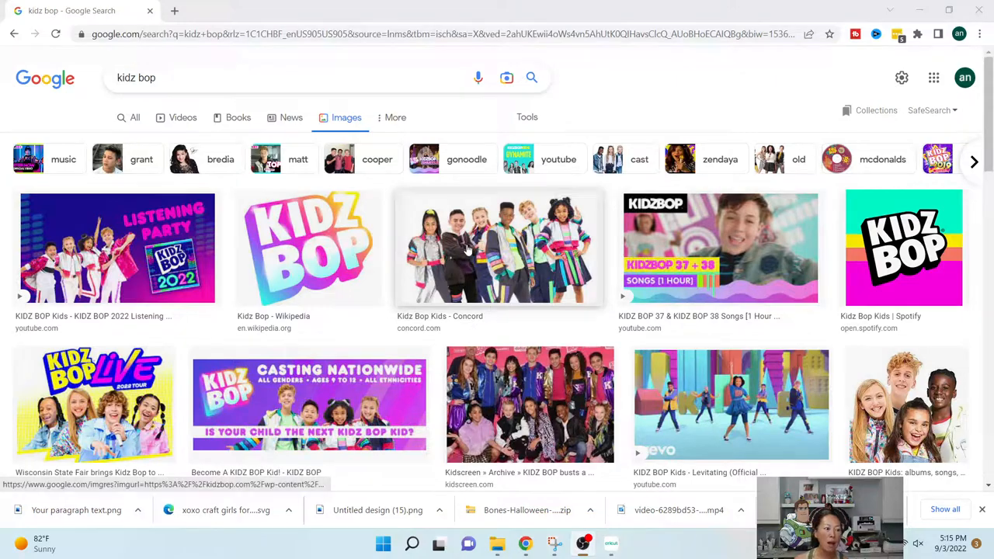
pyautogui.moveTo(455, 232)
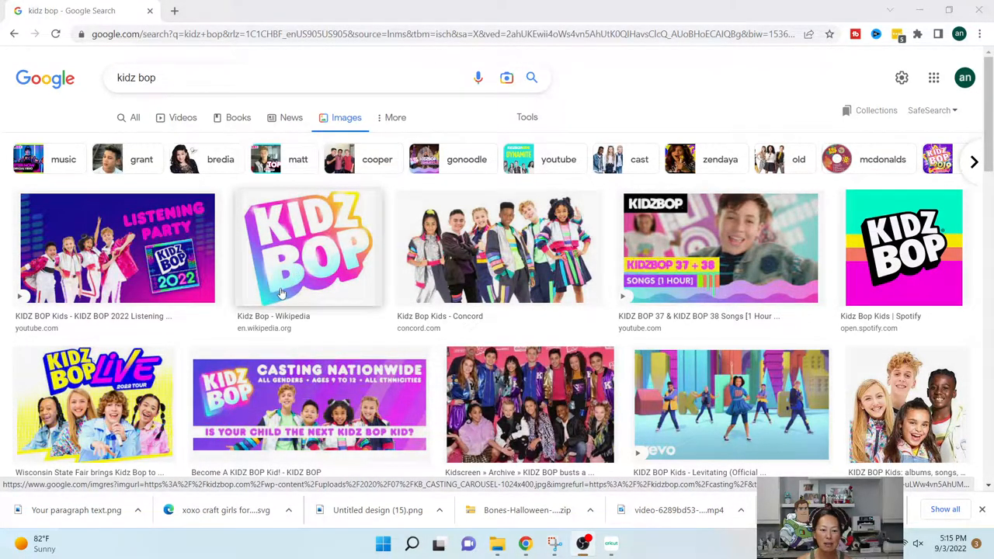
pyautogui.moveTo(334, 269)
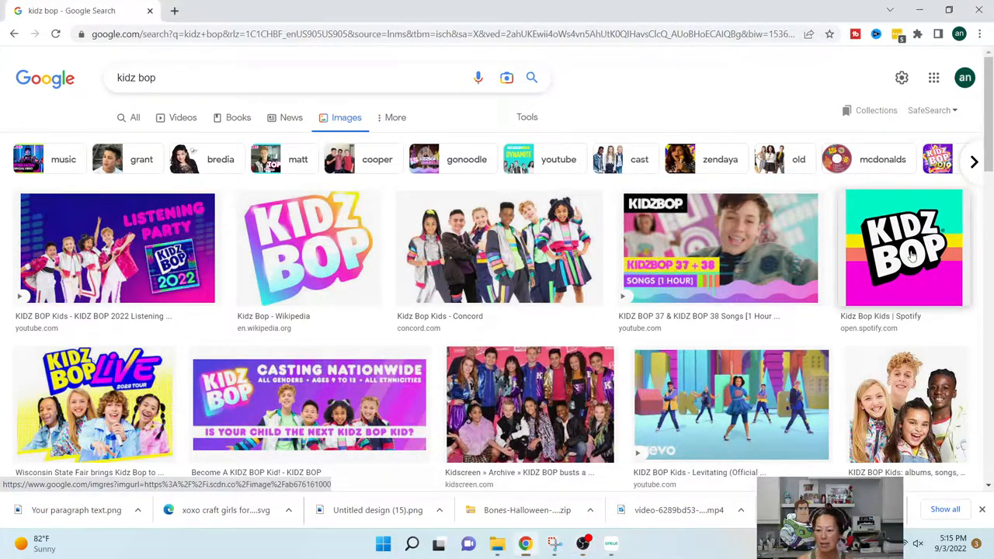
# Open the Spotify KIDZ BOP logo from the image results in the preview panel
pyautogui.click(903, 246)
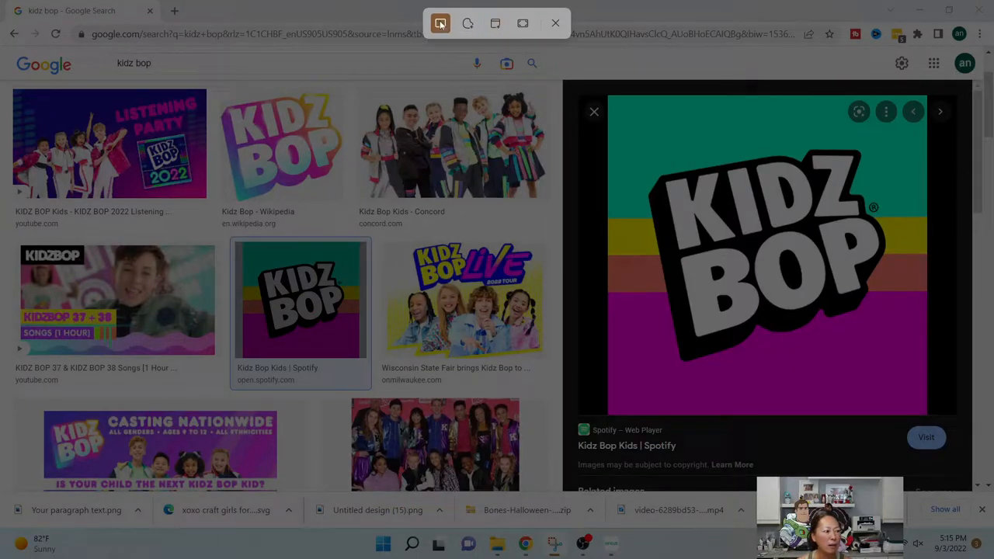
pyautogui.moveTo(635, 113)
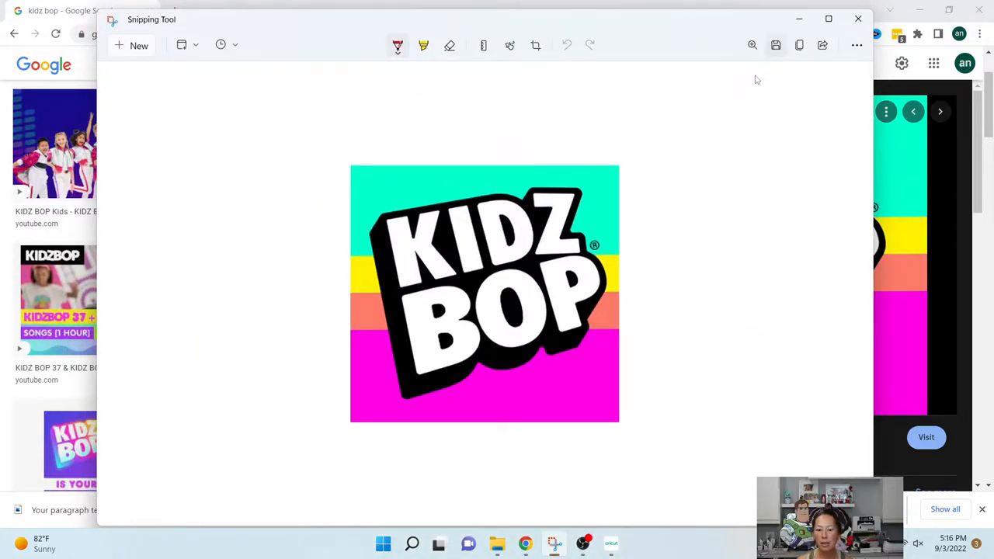
# Save the captured logo snip with the file name 'kidz'
pyautogui.click(775, 44)
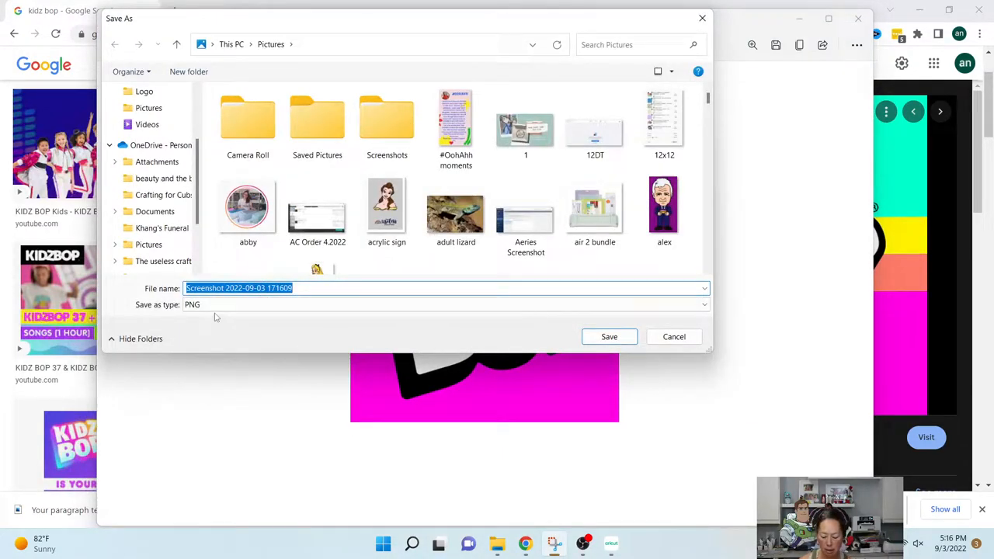
pyautogui.write('kidz')
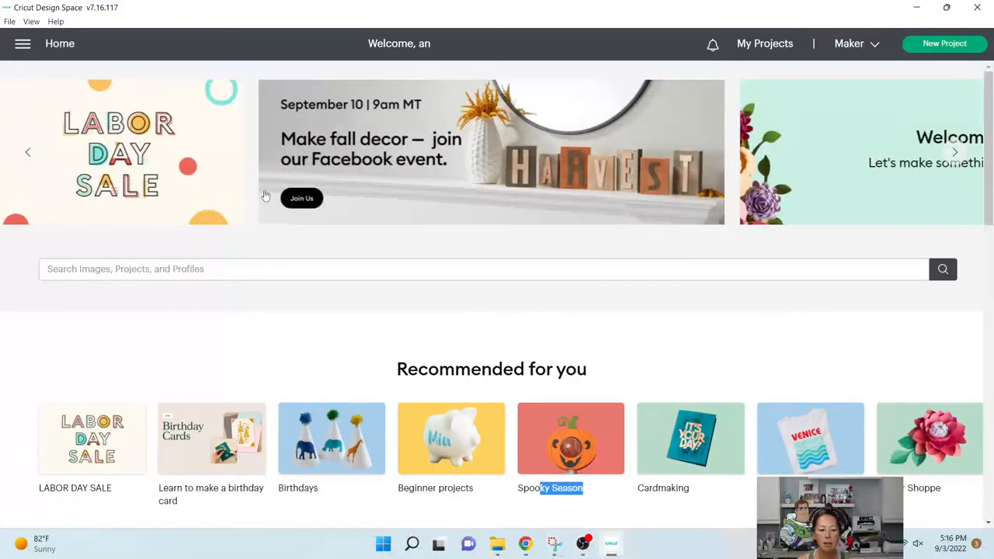
# Start a new blank project and choose to upload an image
pyautogui.click(944, 43)
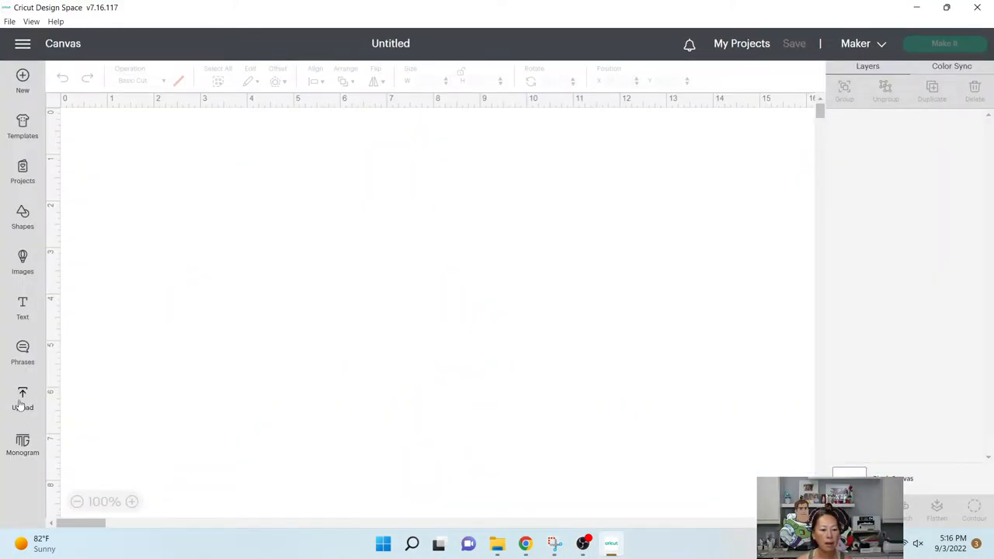
pyautogui.click(22, 398)
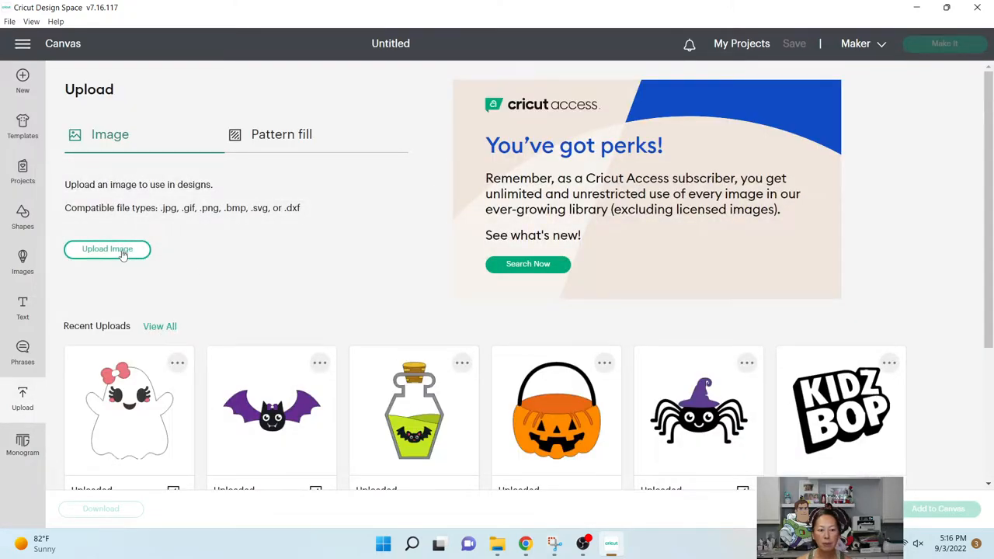
pyautogui.click(107, 249)
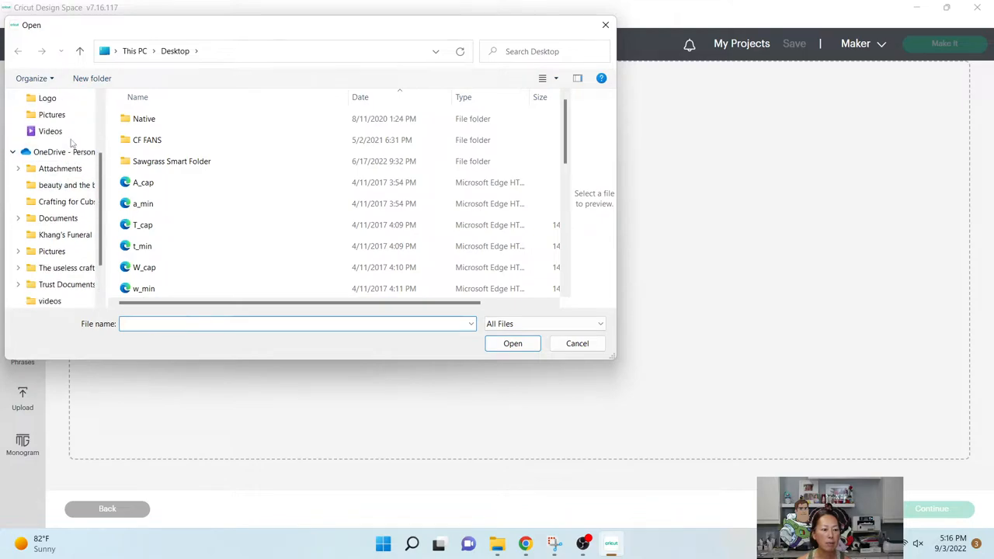
# Browse to the Pictures folder in the Open dialog
pyautogui.click(51, 115)
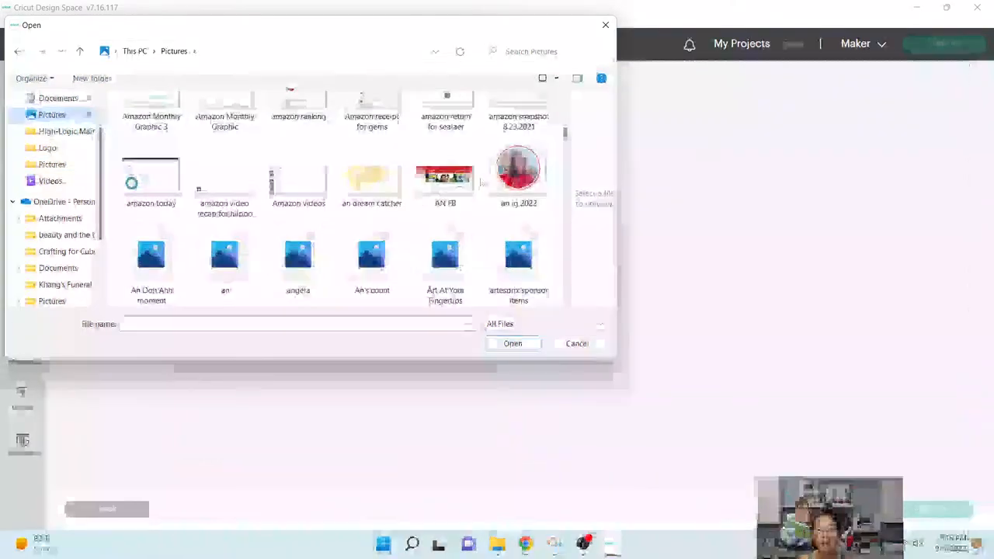
pyautogui.scroll(-3)
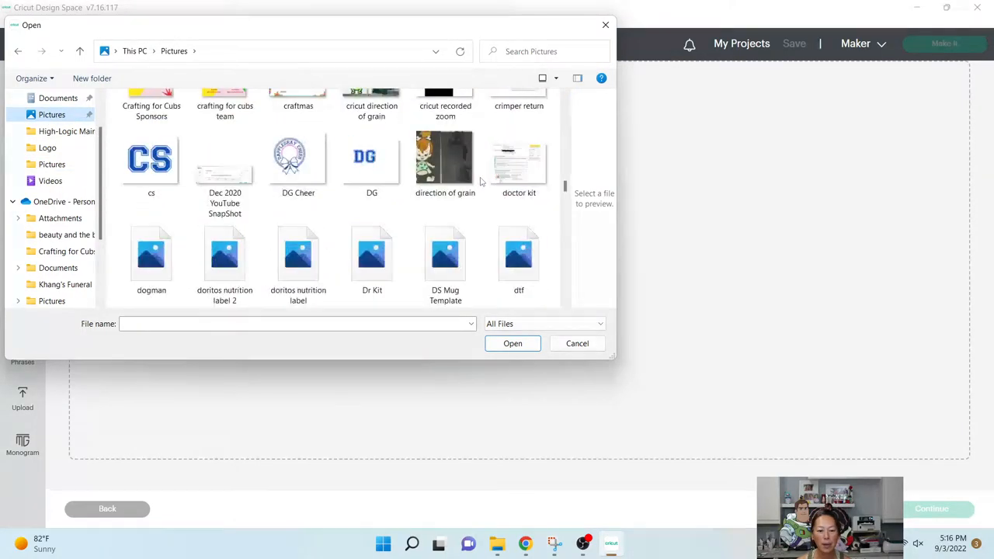
pyautogui.scroll(-3)
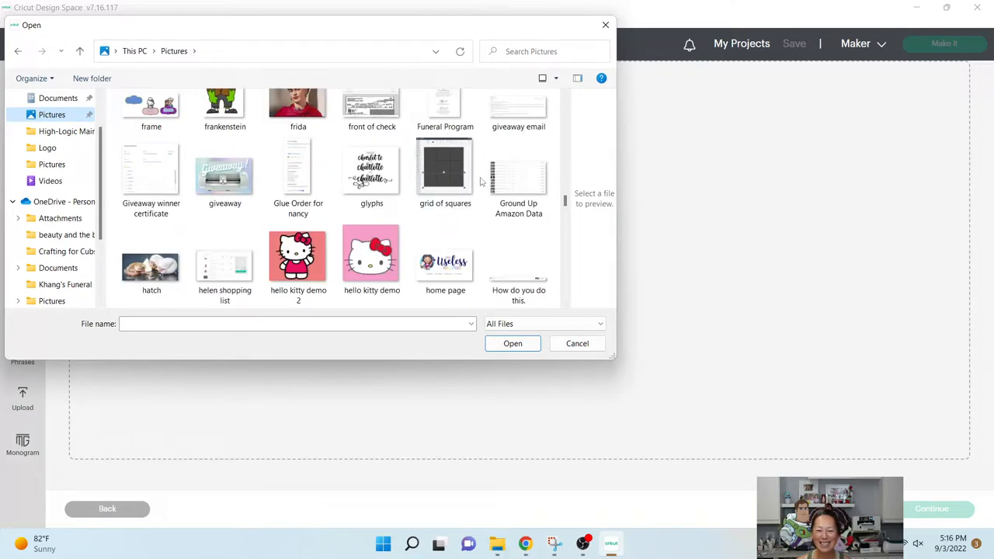
pyautogui.scroll(-3)
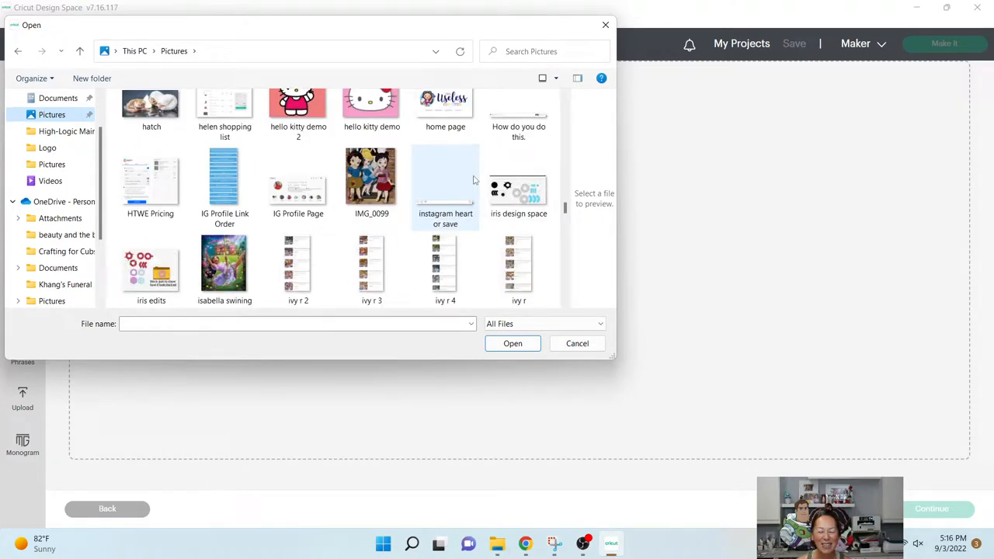
pyautogui.scroll(-3)
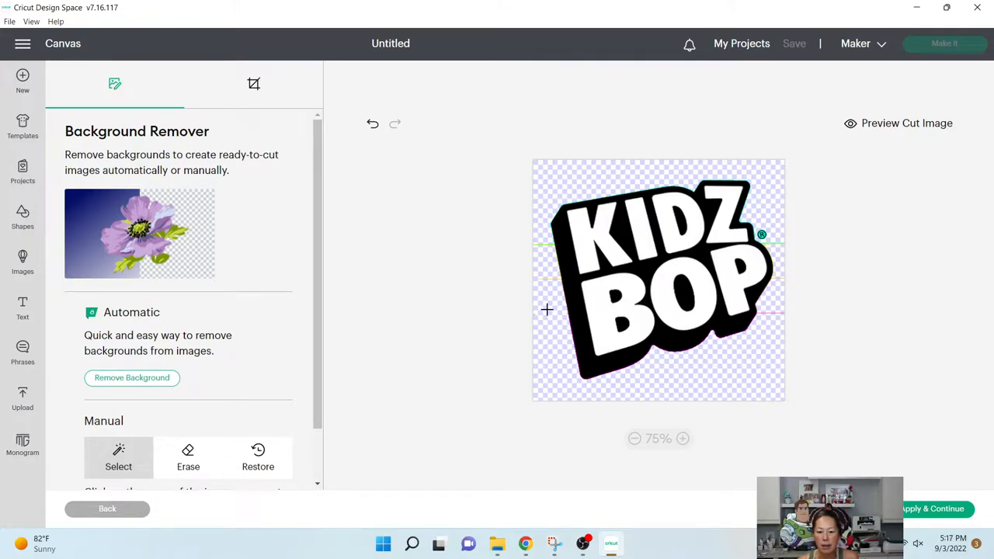
pyautogui.moveTo(284, 206)
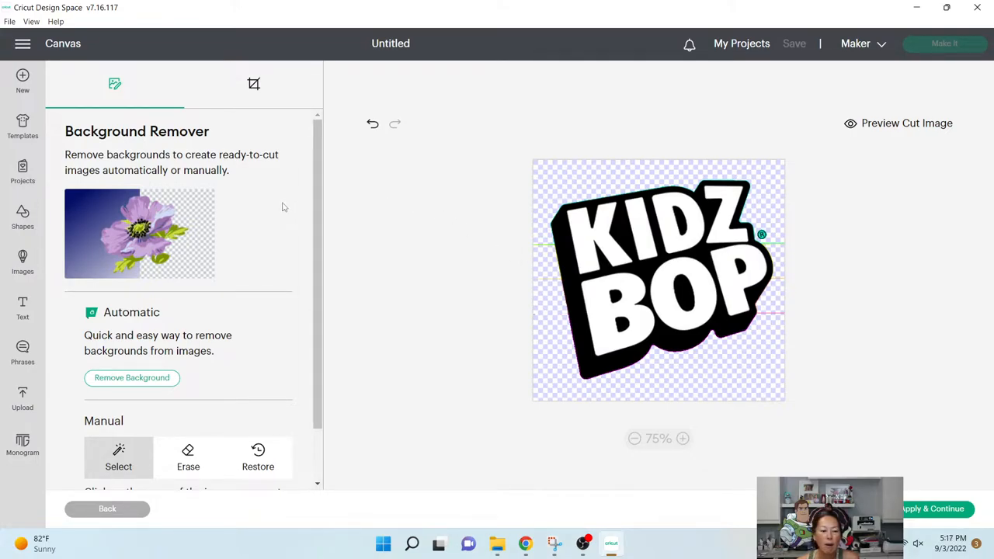
# Switch to manual Erase and set the eraser size to 8
pyautogui.click(187, 458)
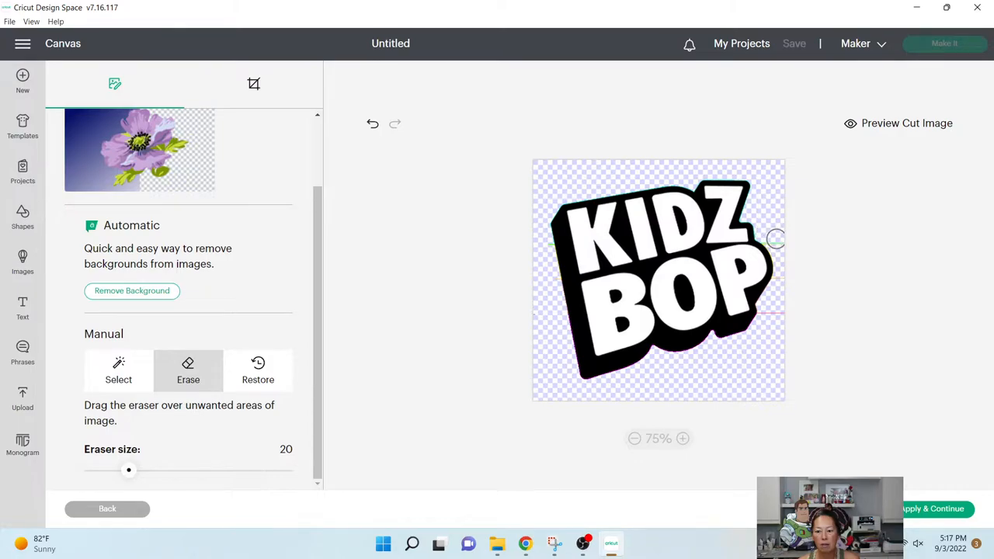
pyautogui.moveTo(779, 283)
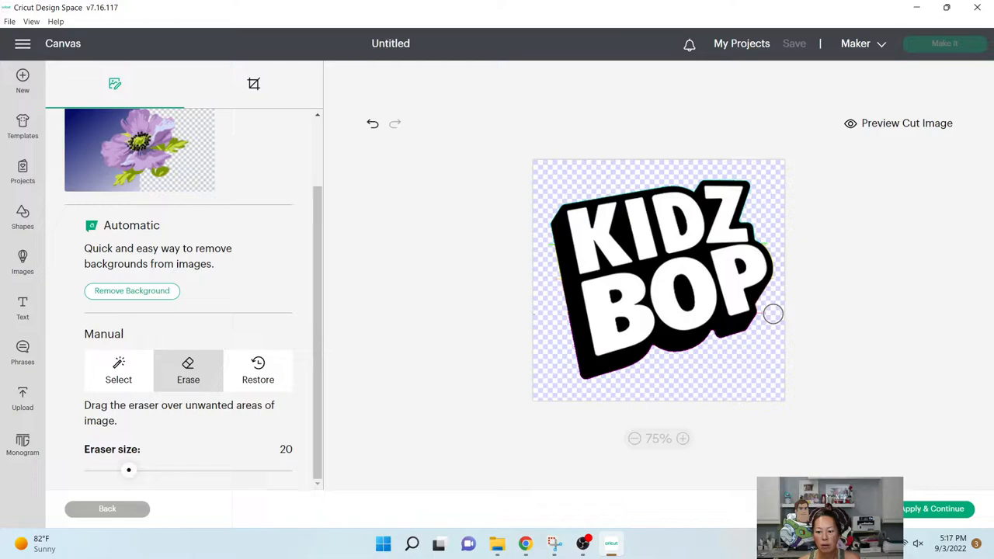
pyautogui.moveTo(799, 337)
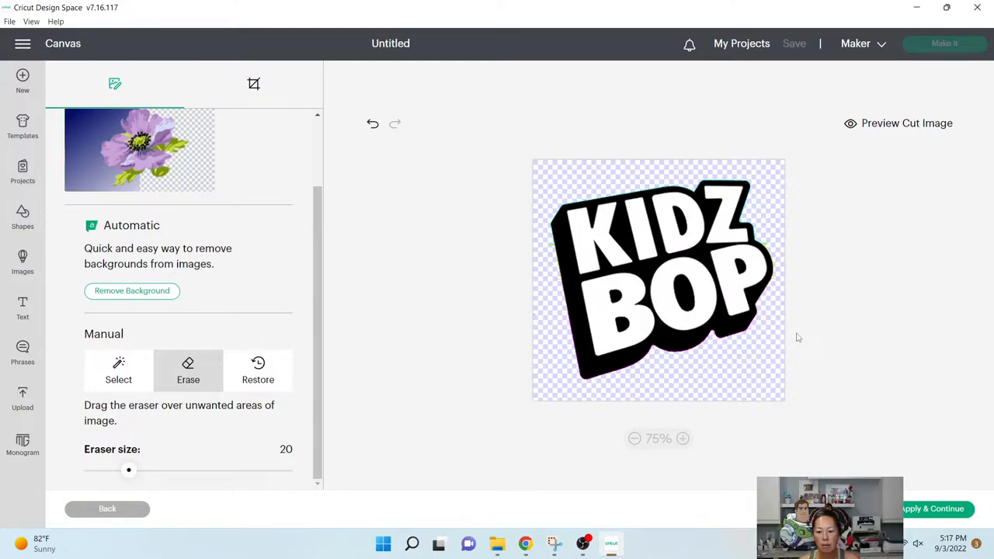
pyautogui.moveTo(143, 470)
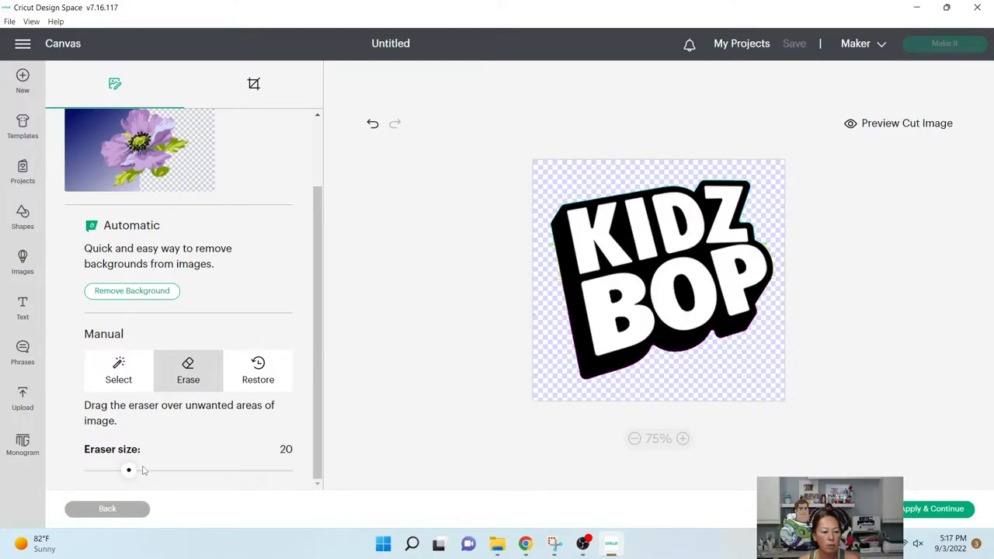
pyautogui.moveTo(128, 471); pyautogui.dragTo(107, 470)
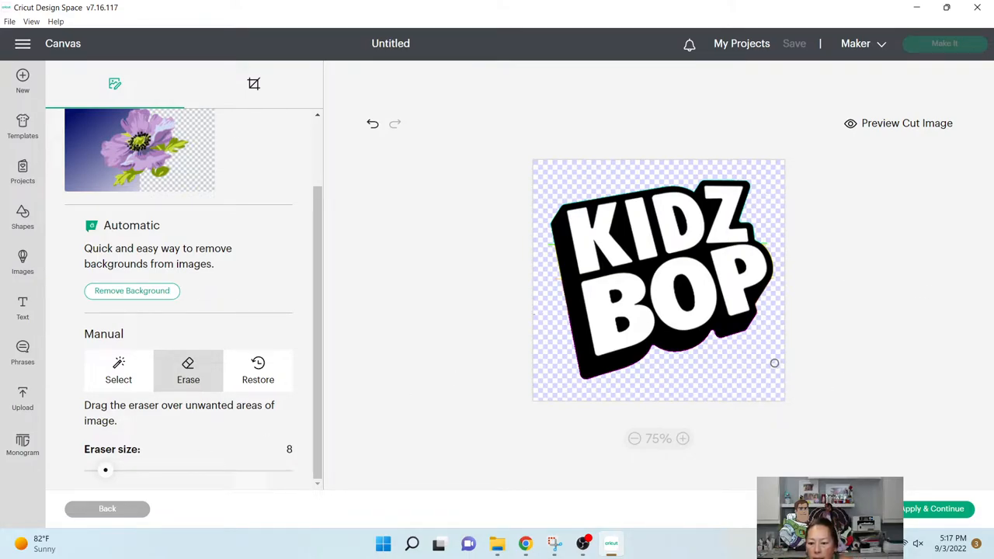
pyautogui.moveTo(765, 237)
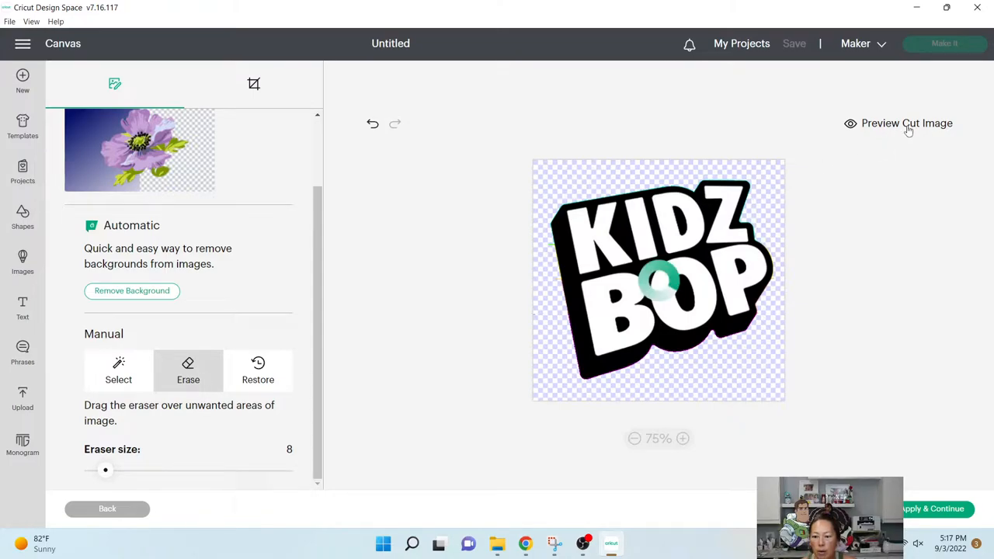
pyautogui.click(907, 123)
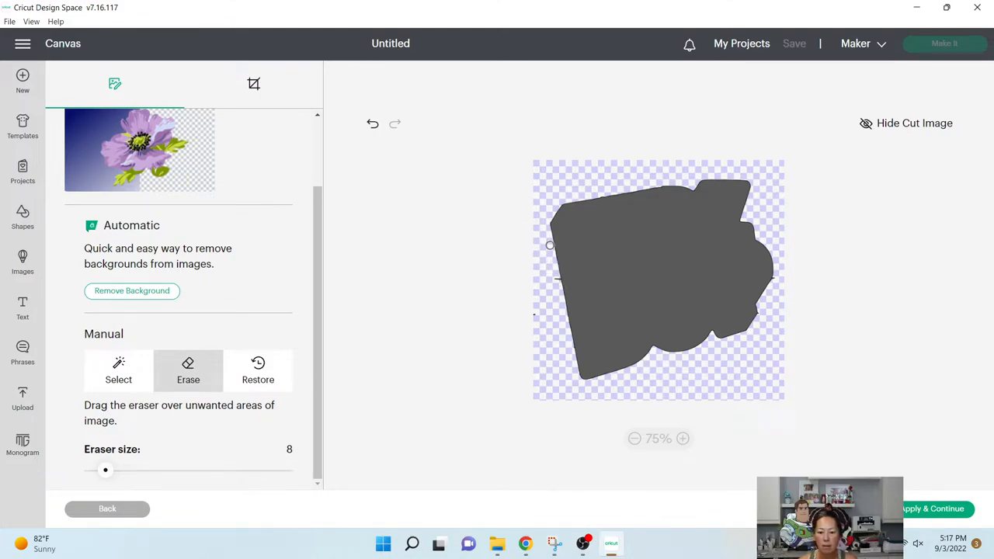
pyautogui.moveTo(556, 280)
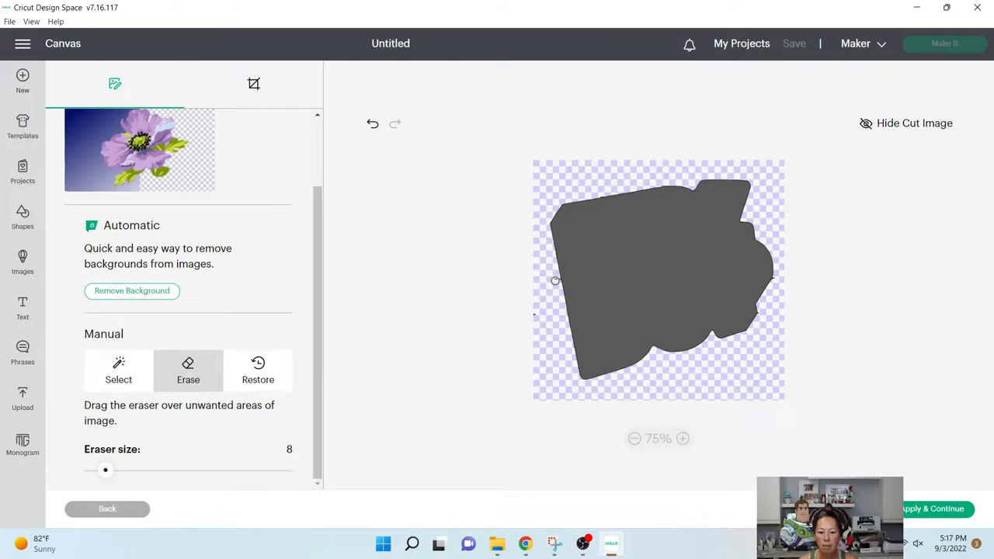
pyautogui.moveTo(555, 280)
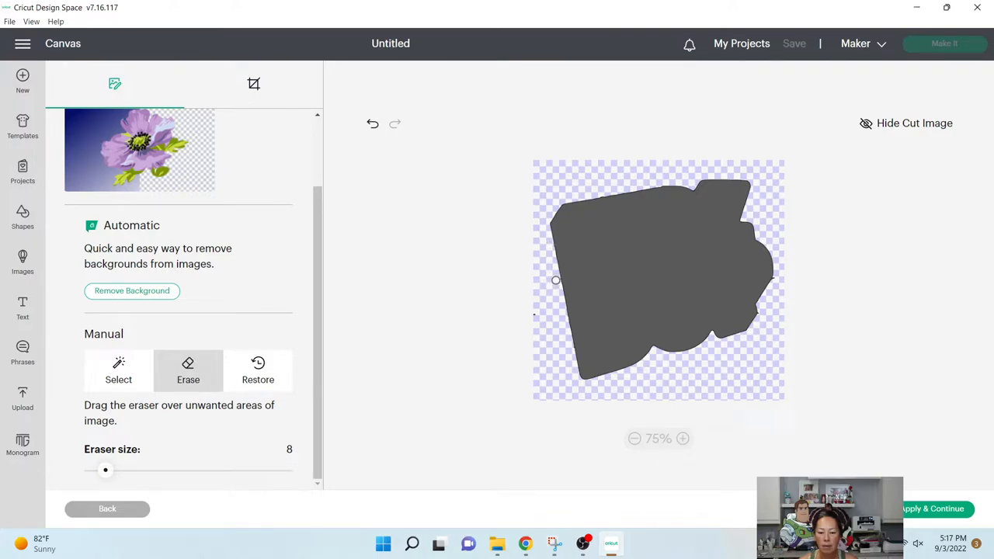
pyautogui.moveTo(556, 281)
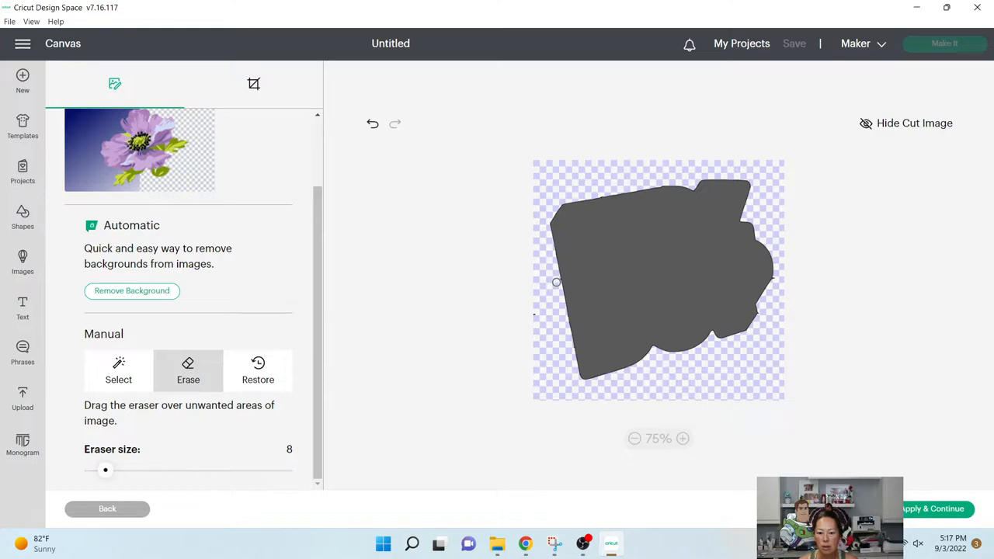
pyautogui.moveTo(555, 278)
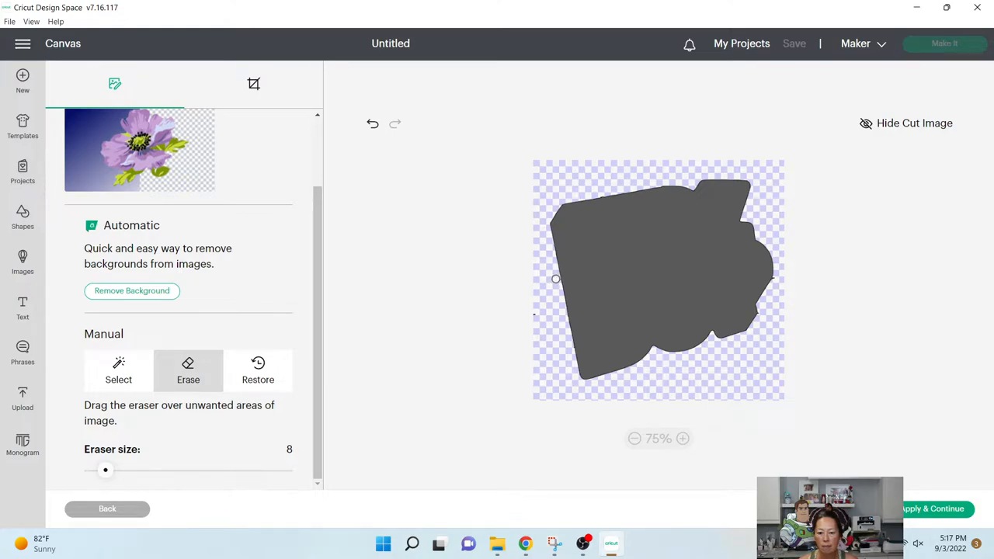
pyautogui.moveTo(537, 315)
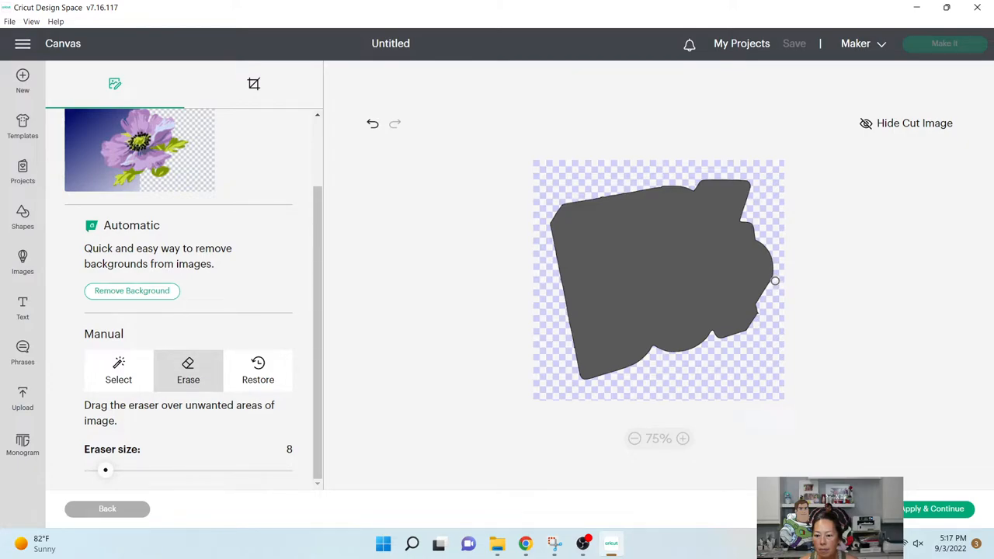
pyautogui.click(905, 123)
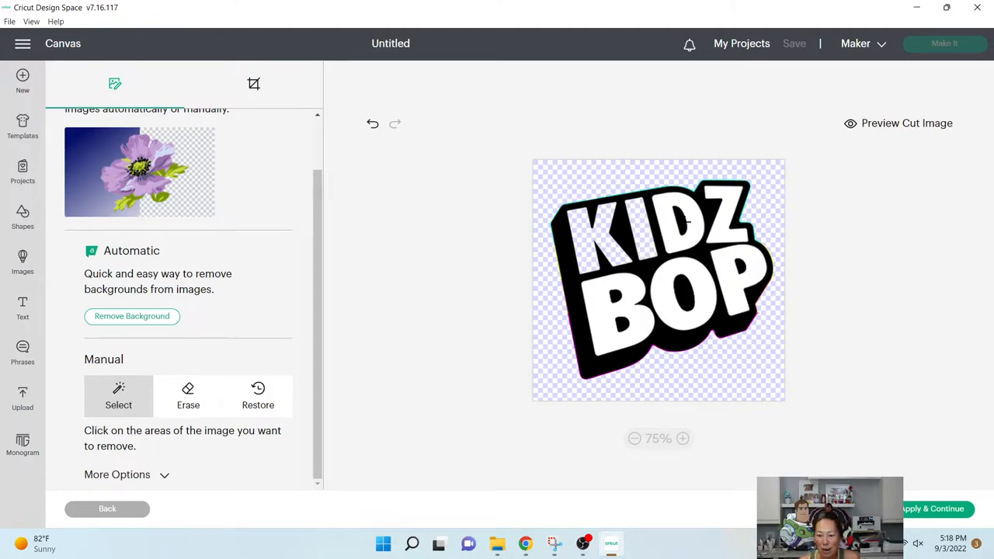
# Remove the leftover background, then upload the logo as a Cut Image
pyautogui.click(682, 223)
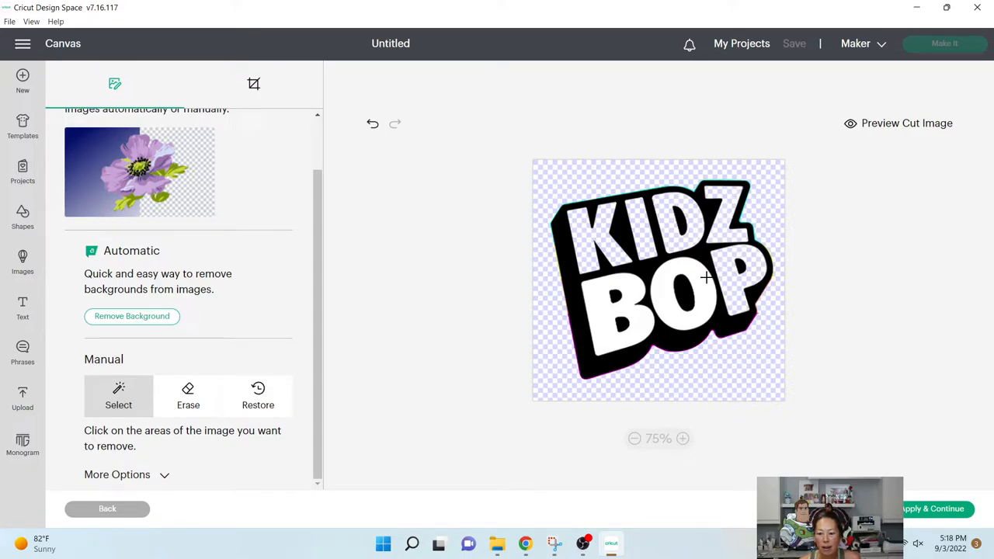
pyautogui.click(705, 277)
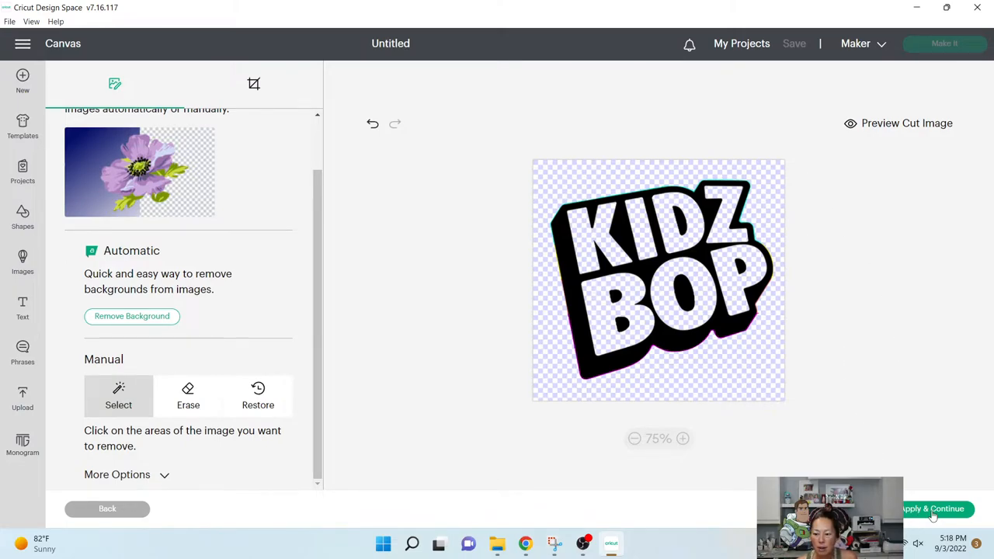
pyautogui.click(932, 508)
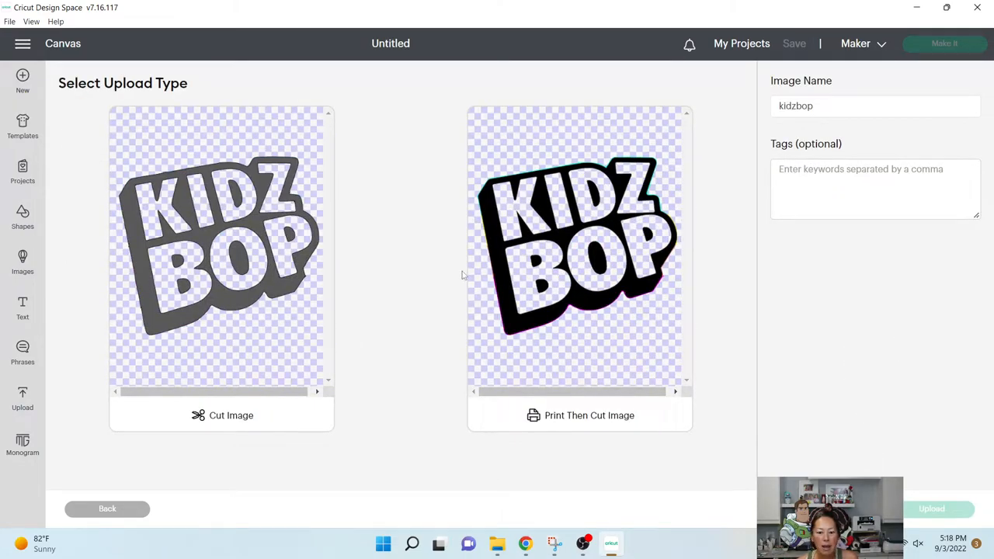
pyautogui.click(222, 267)
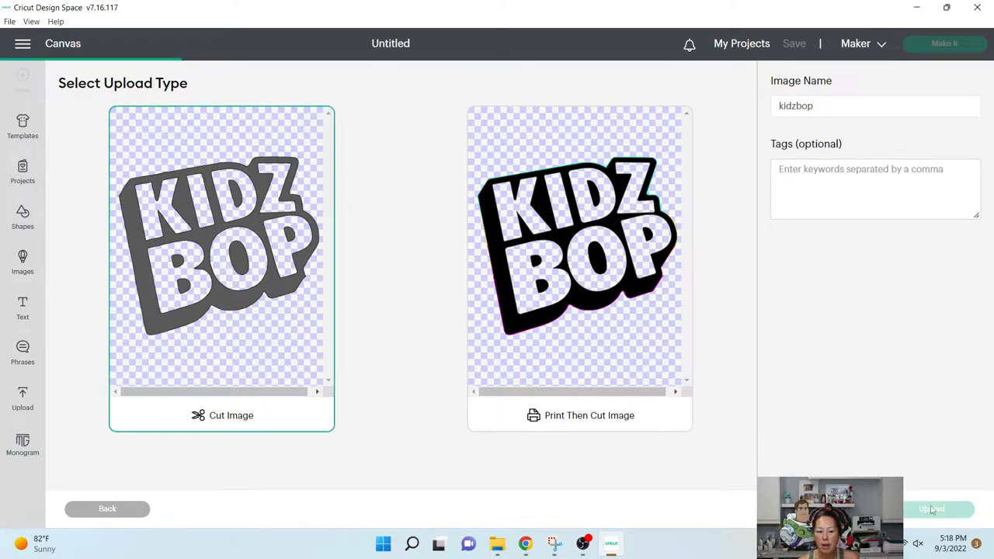
pyautogui.click(932, 509)
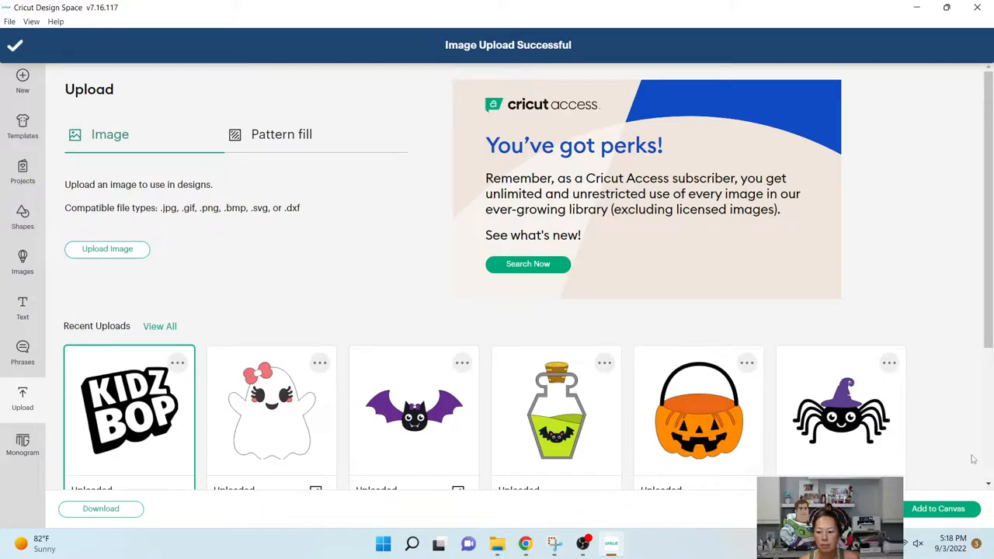
# Add the KIDZ BOP upload to the canvas, nudge it slightly, and deselect it
pyautogui.click(938, 509)
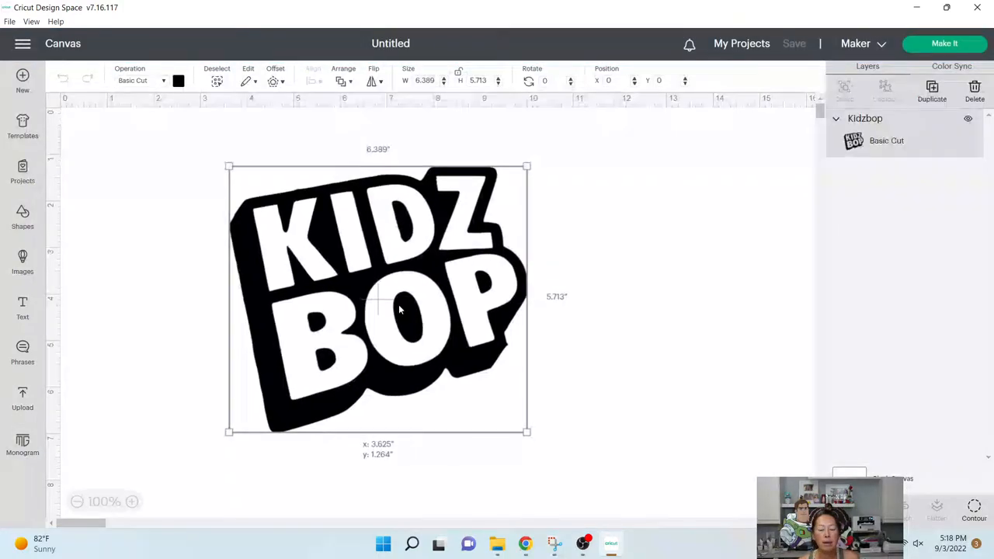
pyautogui.moveTo(381, 299); pyautogui.dragTo(388, 302)
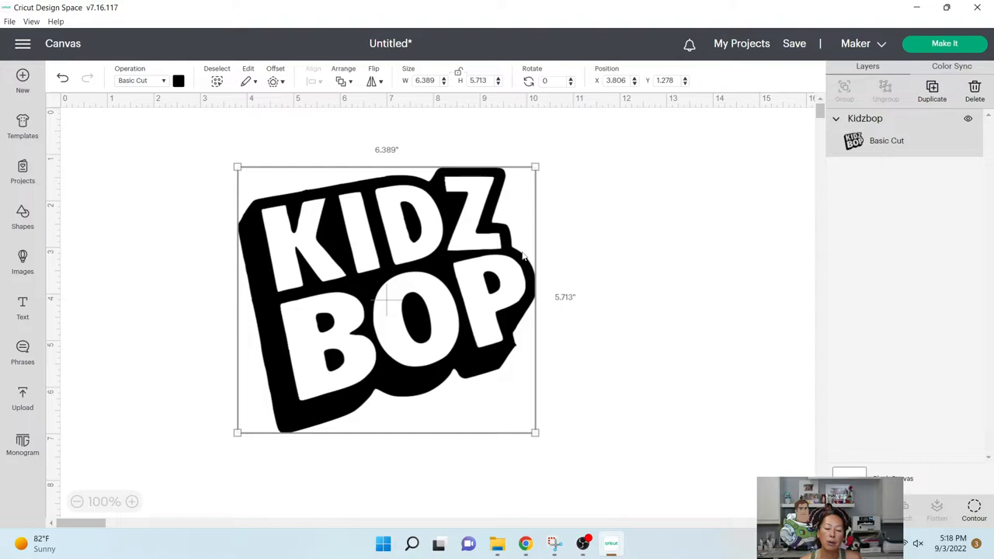
pyautogui.moveTo(295, 208)
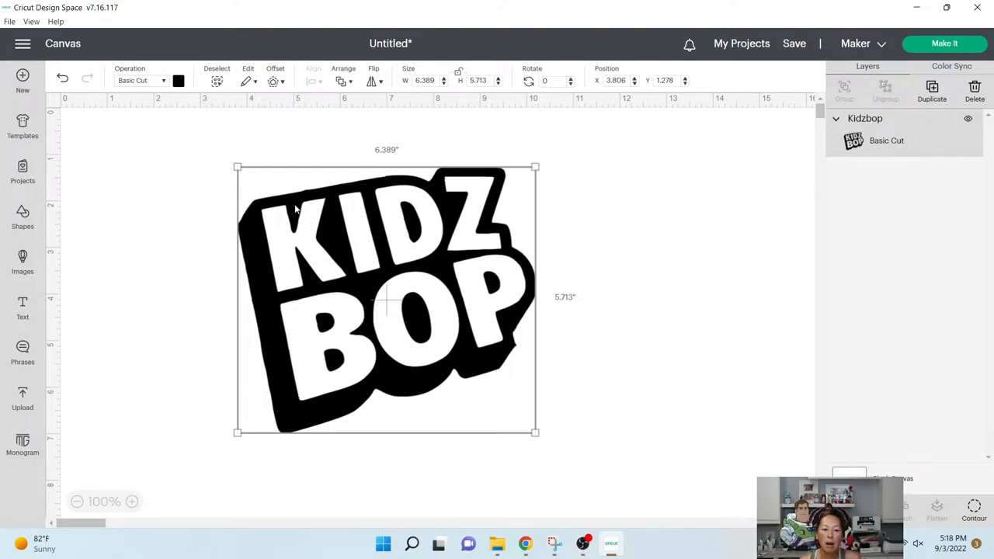
pyautogui.moveTo(369, 260)
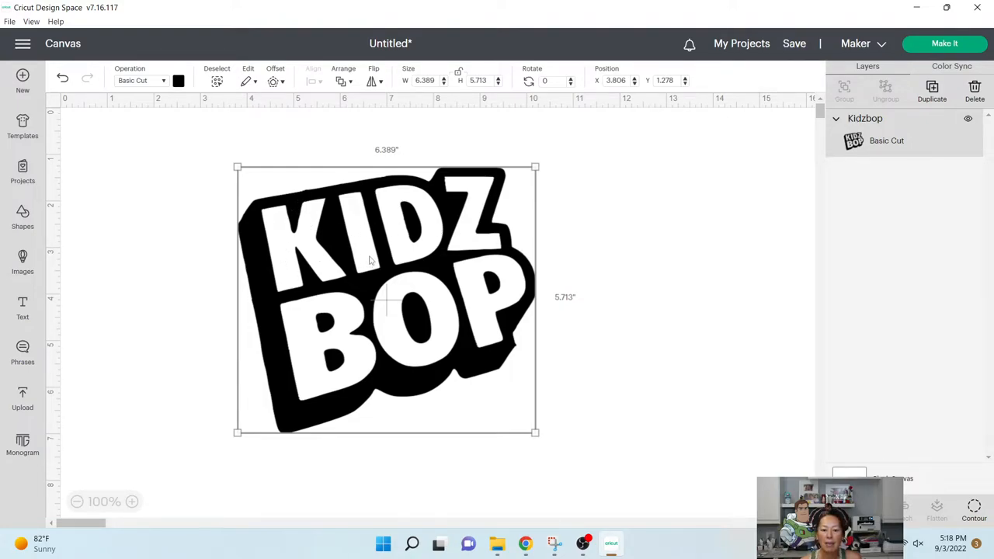
pyautogui.moveTo(476, 230)
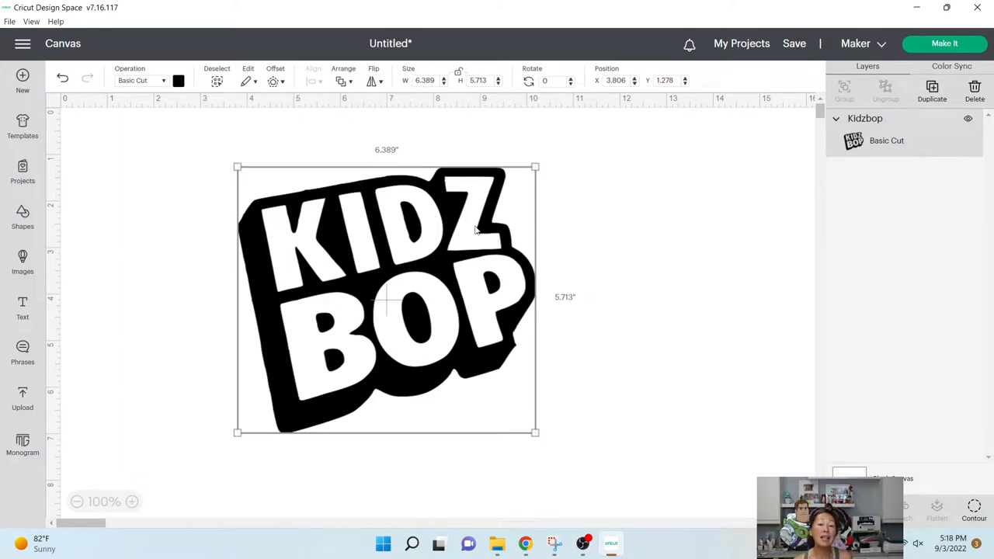
pyautogui.moveTo(284, 320)
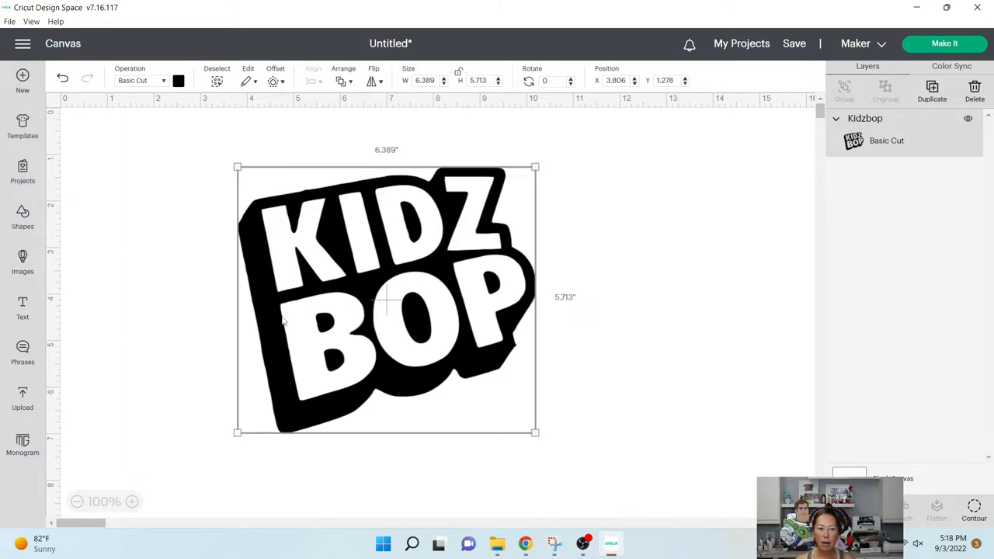
pyautogui.moveTo(265, 260)
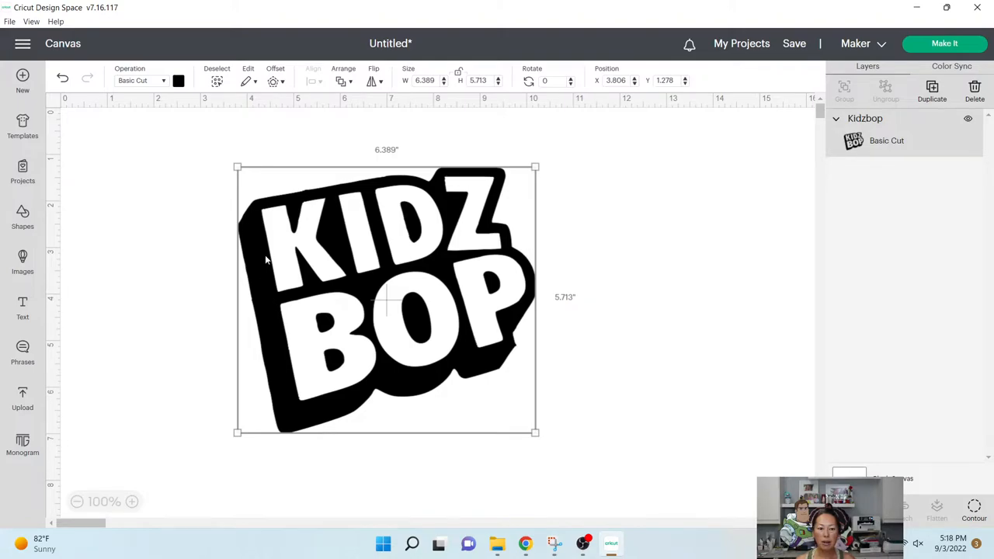
pyautogui.moveTo(486, 170)
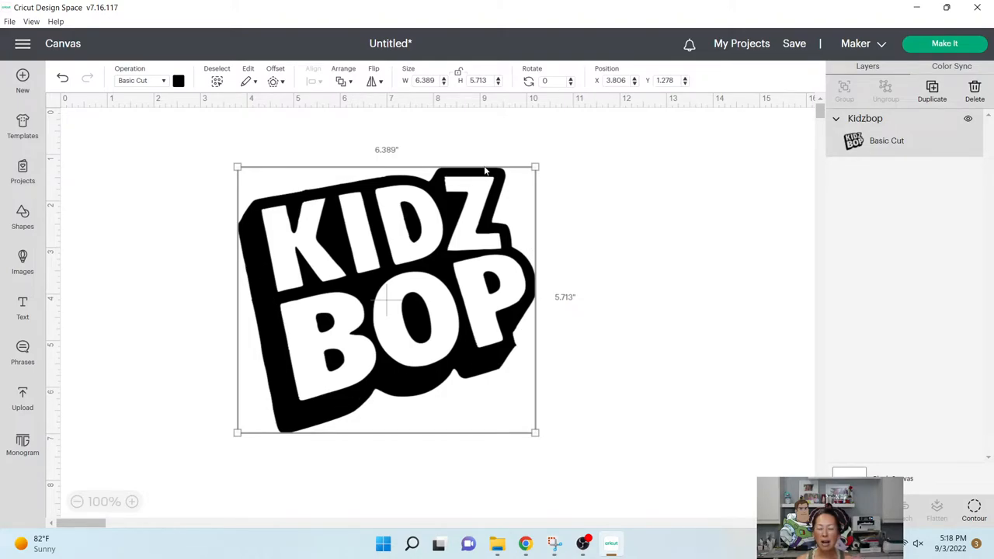
pyautogui.click(157, 221)
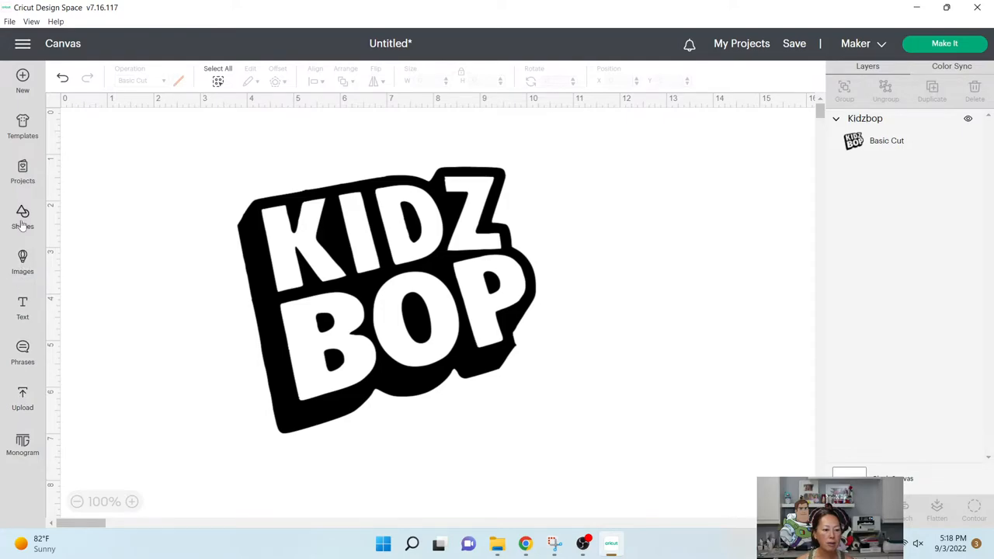
# Add a square, enlarge it to about 7.5 inches, and move it over the logo
pyautogui.click(22, 217)
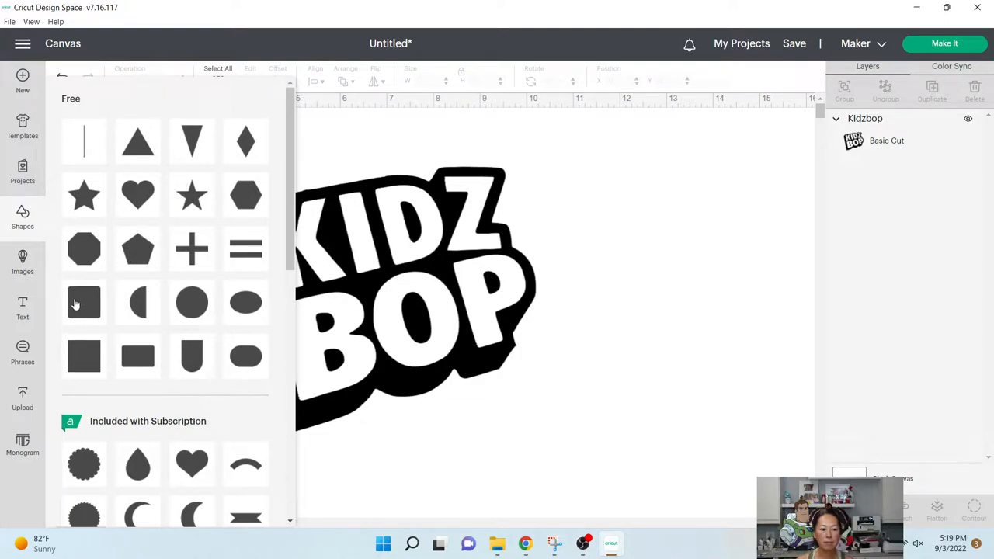
pyautogui.click(84, 355)
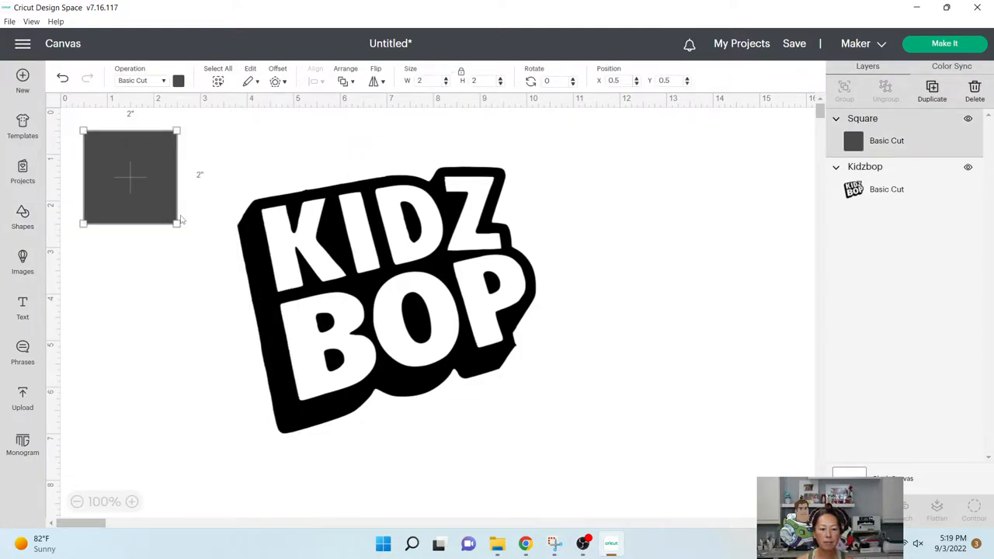
pyautogui.moveTo(178, 223); pyautogui.dragTo(433, 479)
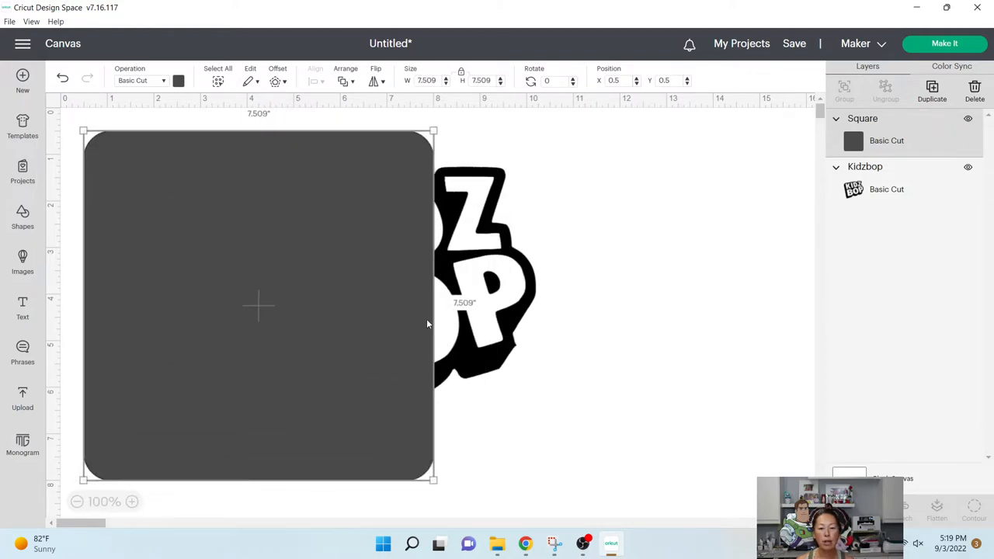
pyautogui.moveTo(257, 302); pyautogui.dragTo(402, 303)
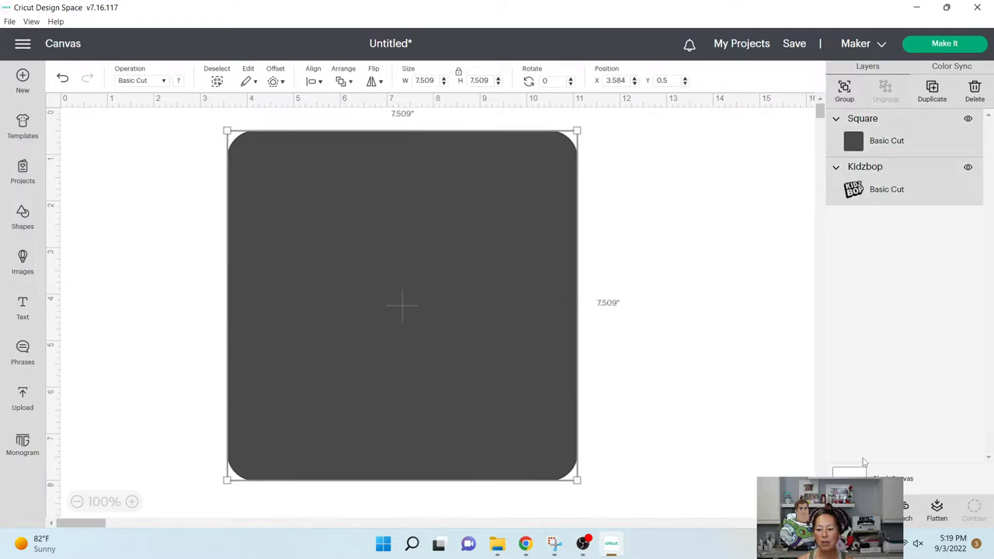
pyautogui.moveTo(369, 196)
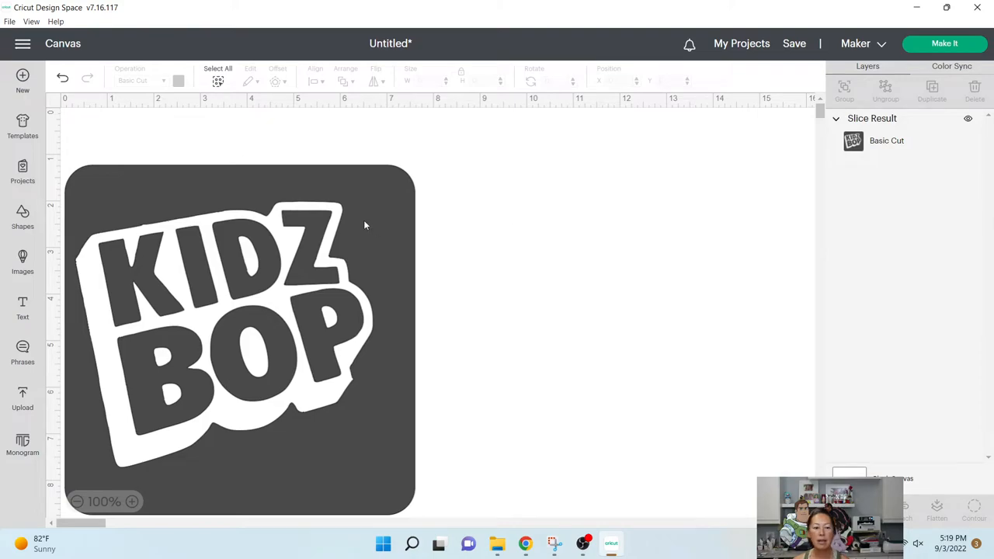
# Select the Slice Result, reposition it higher and to the right, then deselect
pyautogui.click(241, 326)
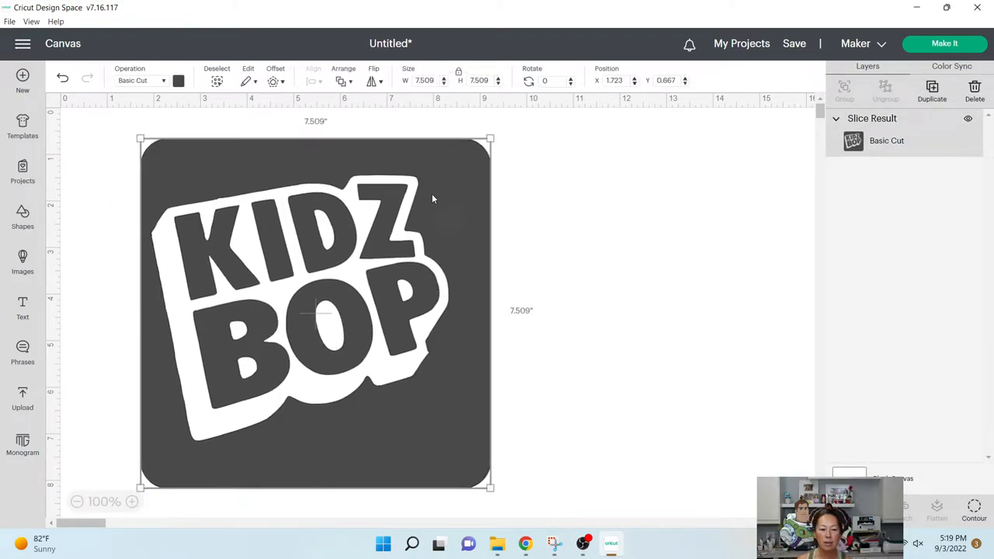
pyautogui.moveTo(163, 245)
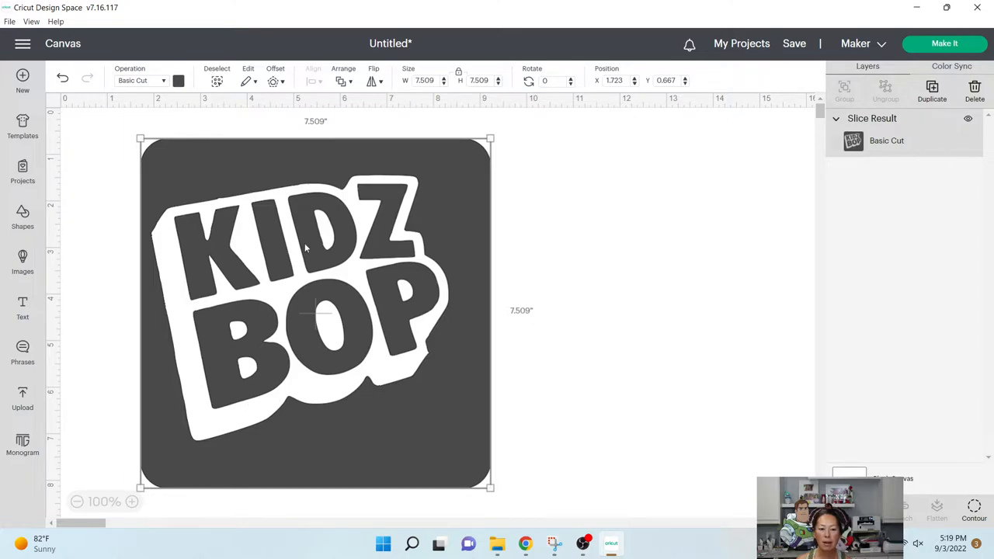
pyautogui.moveTo(378, 309)
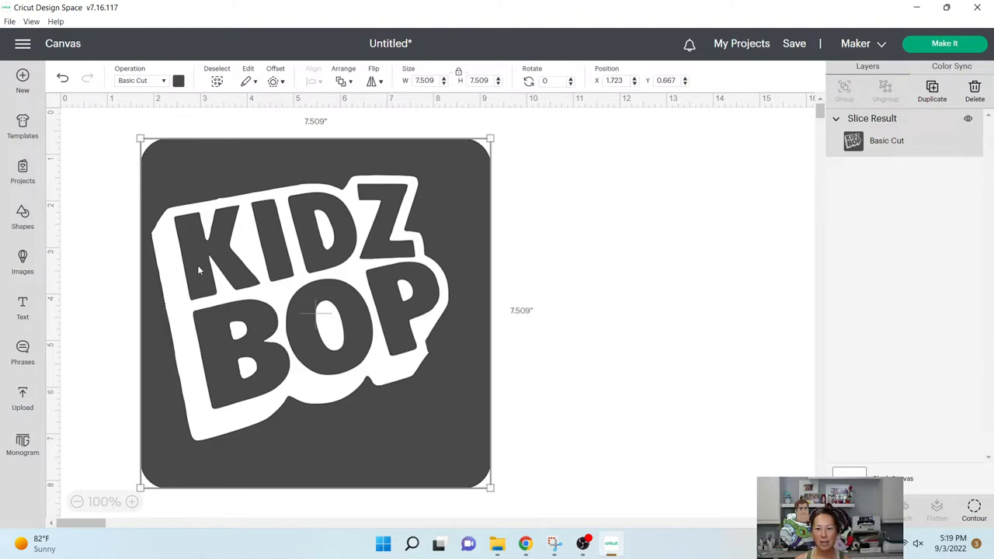
pyautogui.click(540, 194)
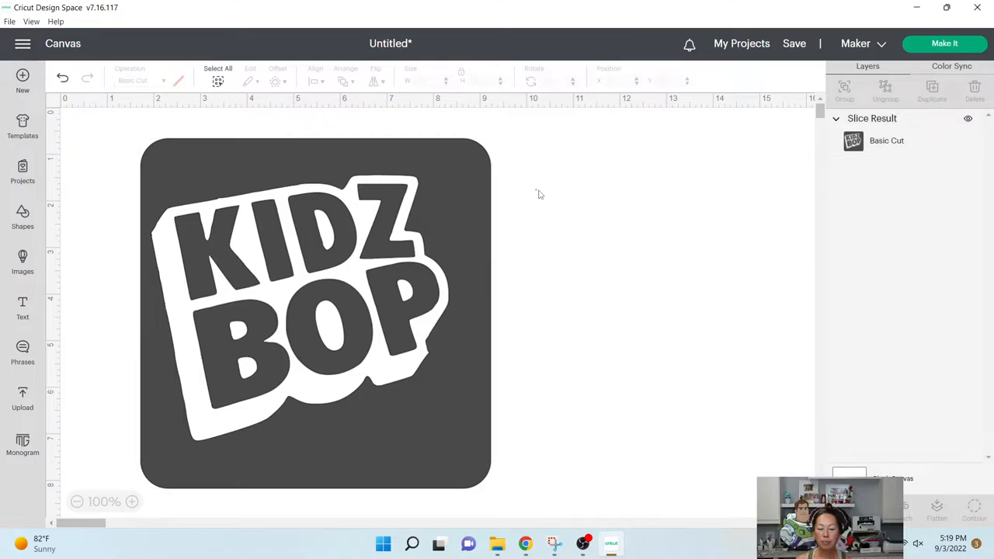
# Shrink the sliced KIDZ BOP square to about 3 inches, then deselect it
pyautogui.click(315, 311)
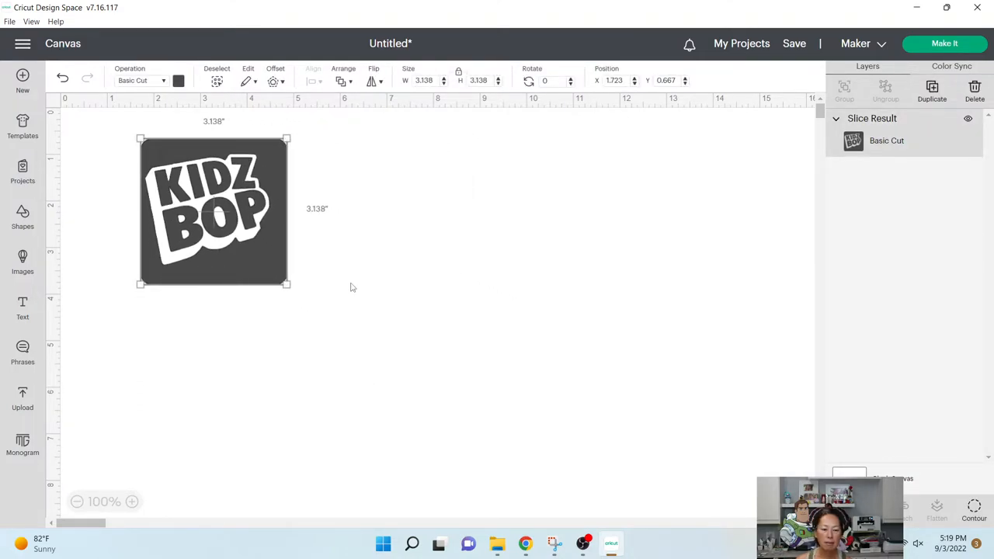
pyautogui.moveTo(214, 211); pyautogui.dragTo(172, 260)
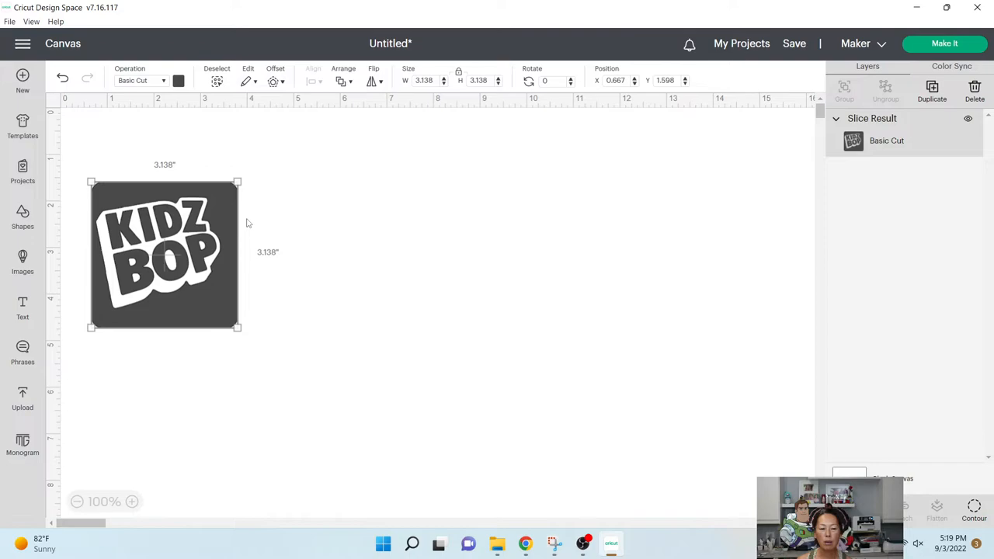
pyautogui.moveTo(218, 256)
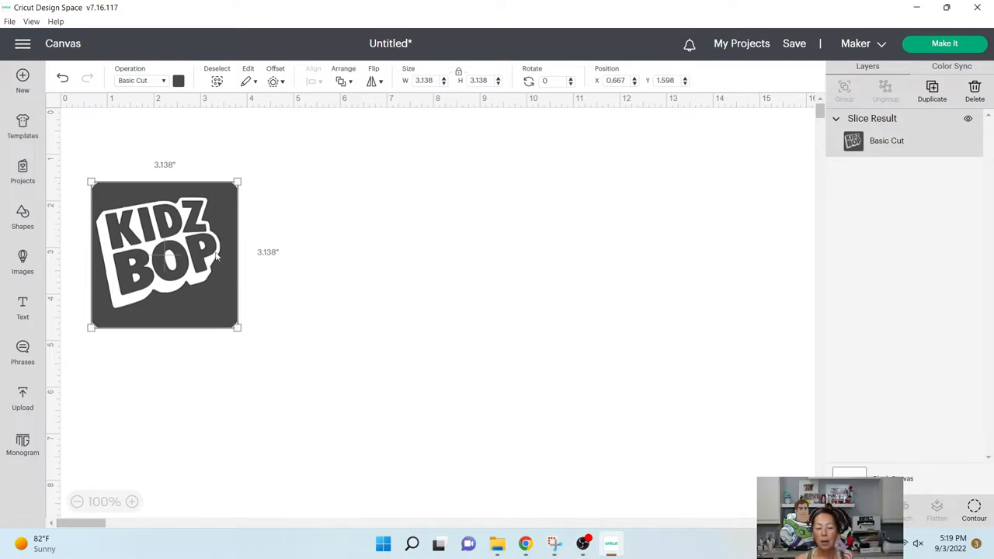
pyautogui.moveTo(87, 265)
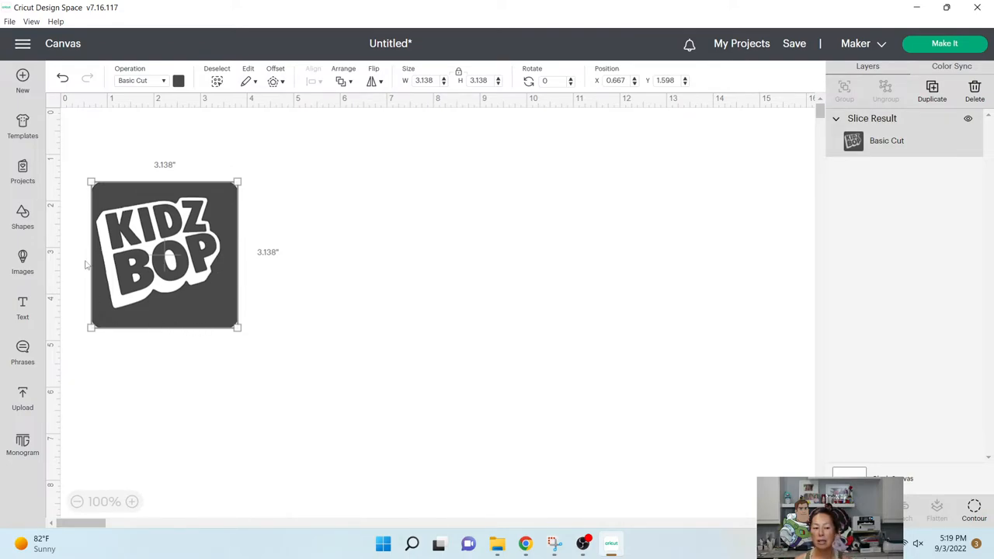
pyautogui.moveTo(225, 311)
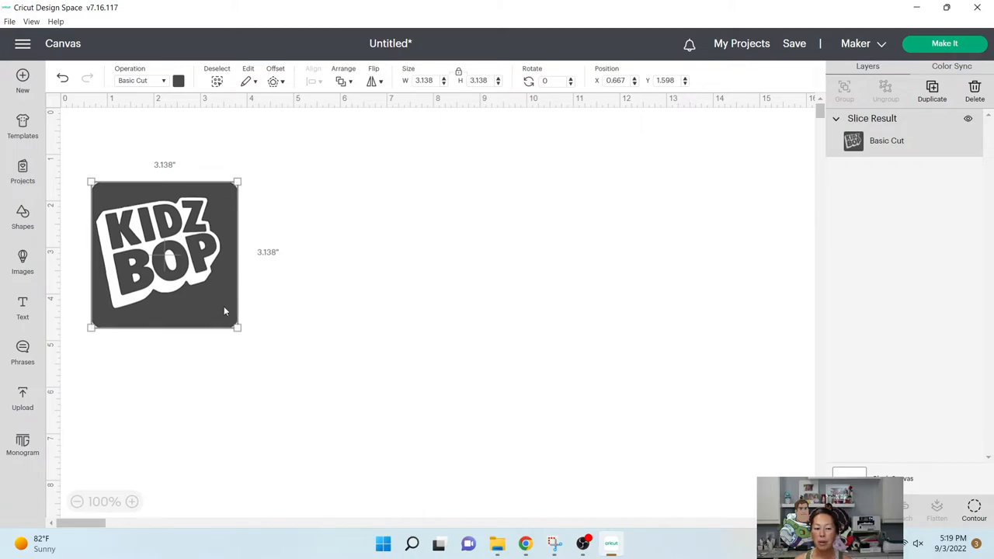
pyautogui.moveTo(105, 226)
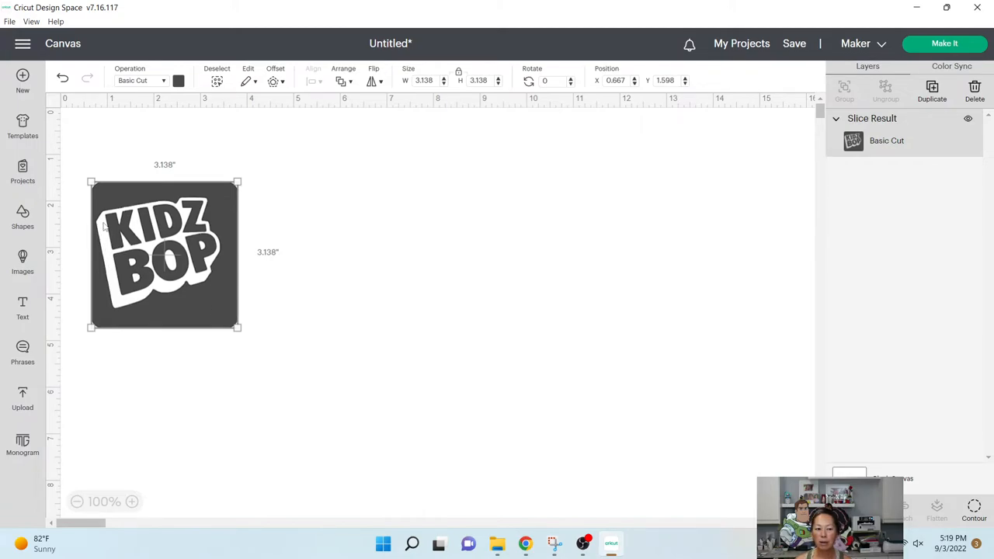
pyautogui.moveTo(142, 195)
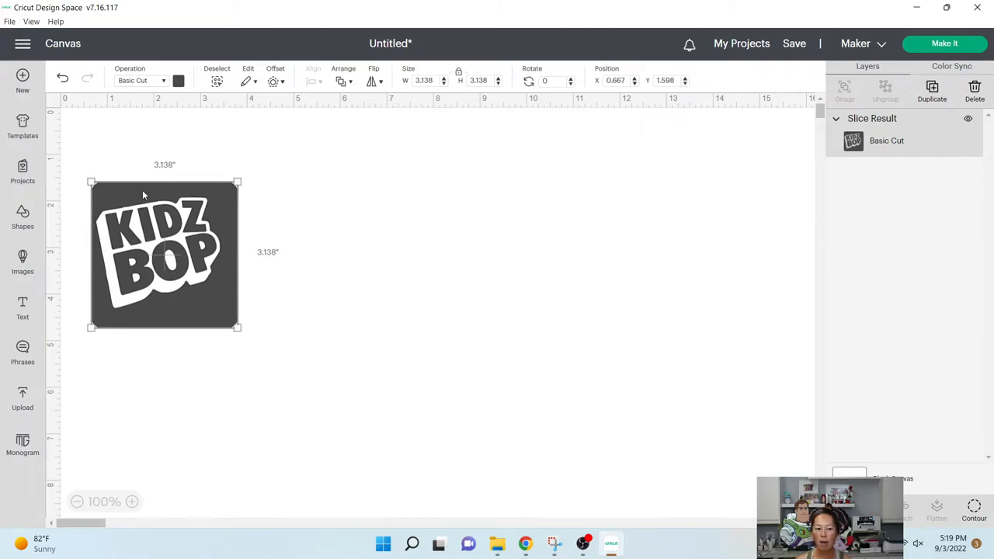
pyautogui.moveTo(149, 317)
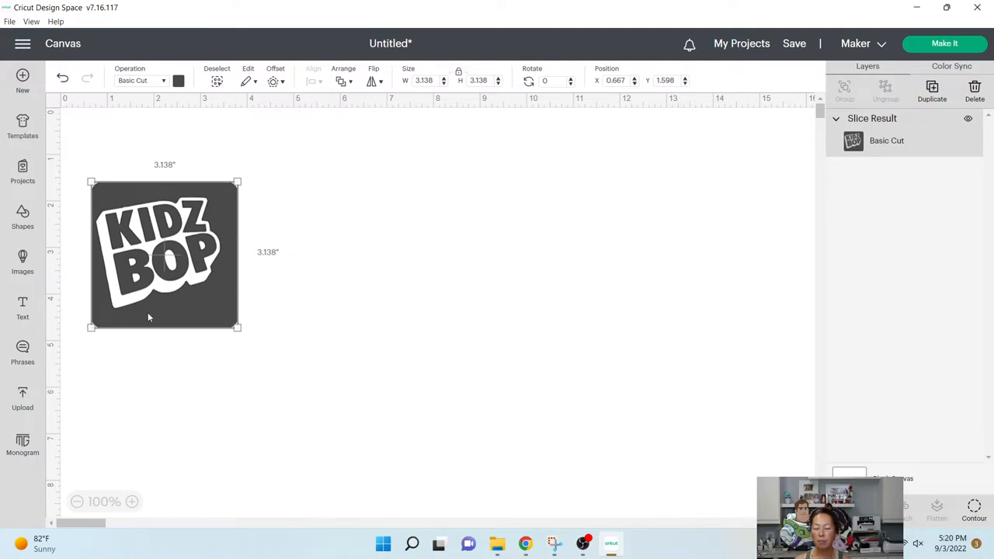
pyautogui.moveTo(135, 322)
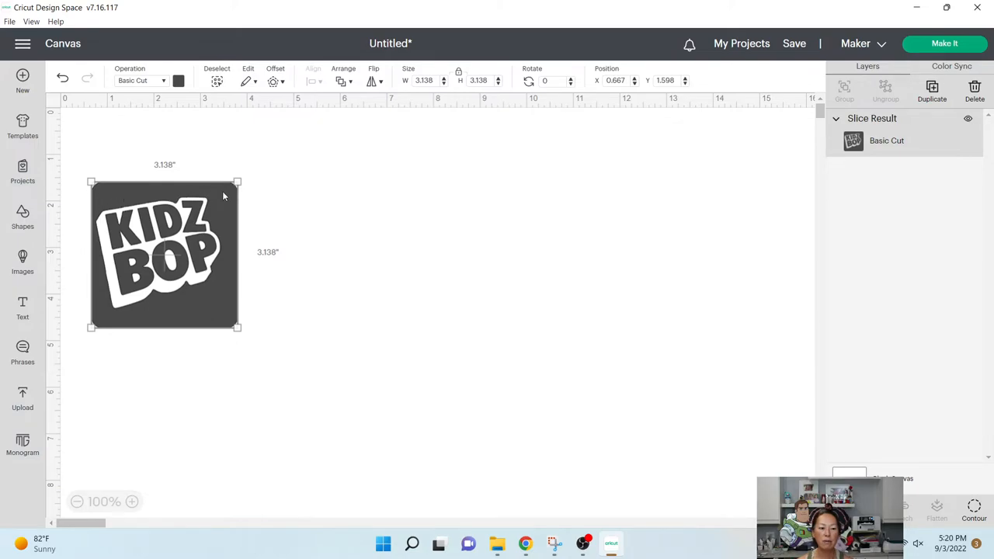
pyautogui.moveTo(221, 296)
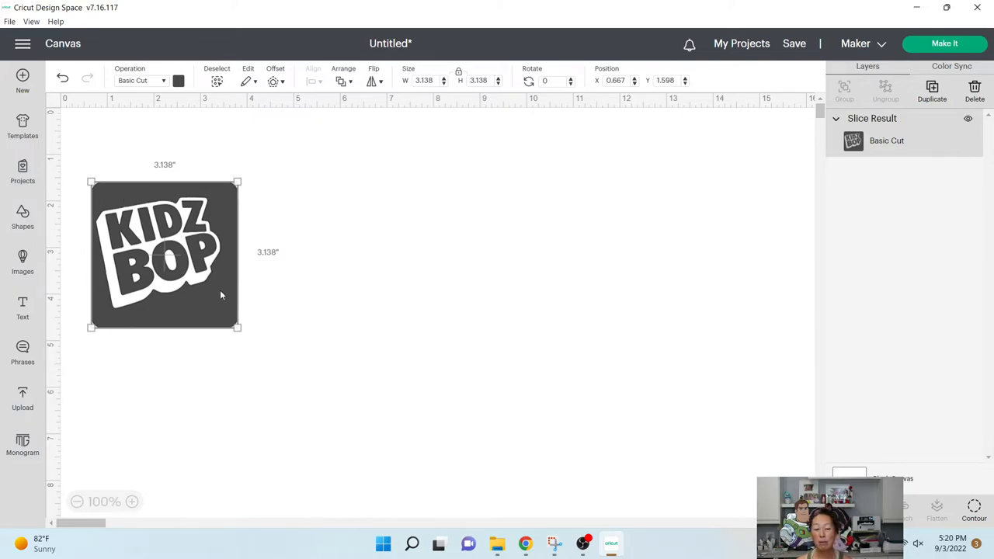
pyautogui.click(307, 305)
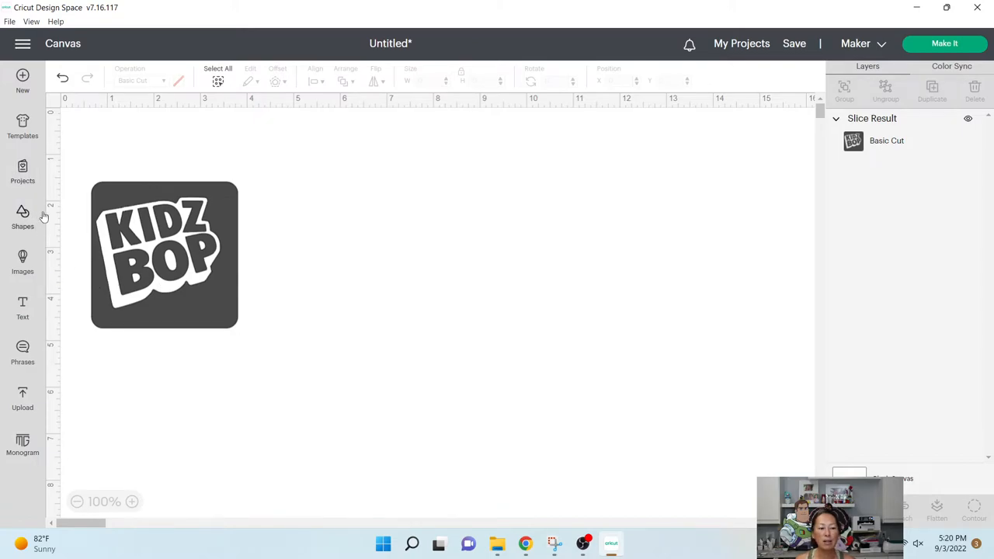
# Insert a heart and a square from Shapes, placing the square over the heart
pyautogui.click(22, 217)
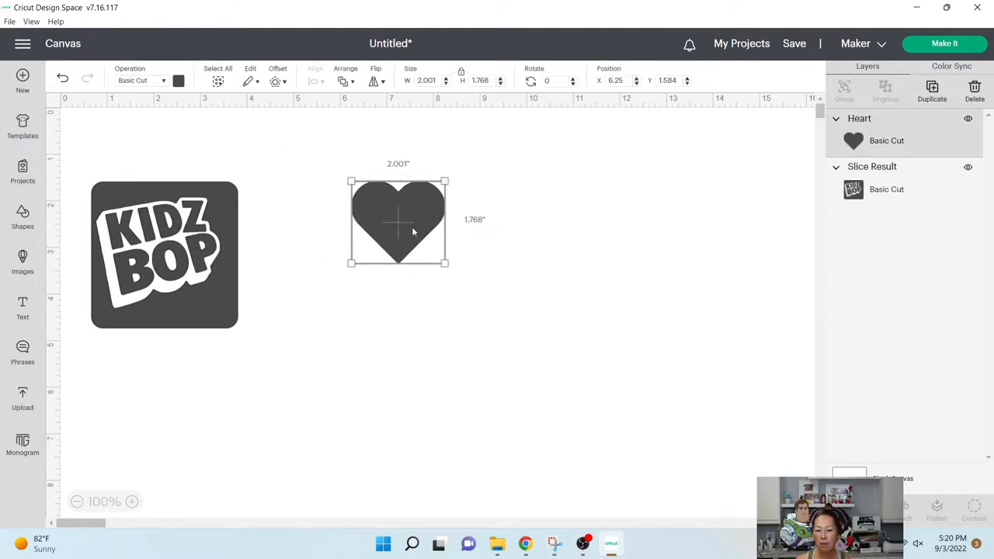
pyautogui.moveTo(390, 225)
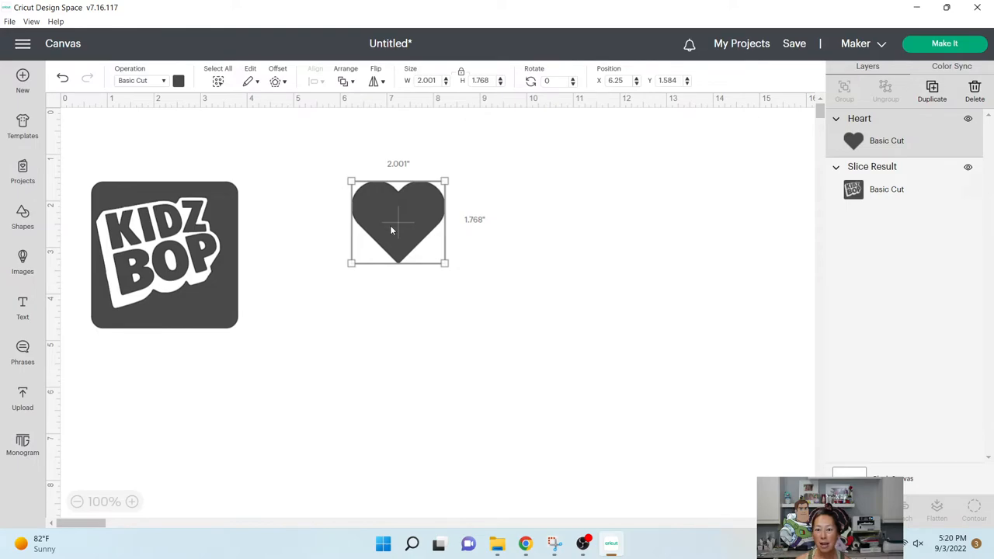
pyautogui.moveTo(45, 232)
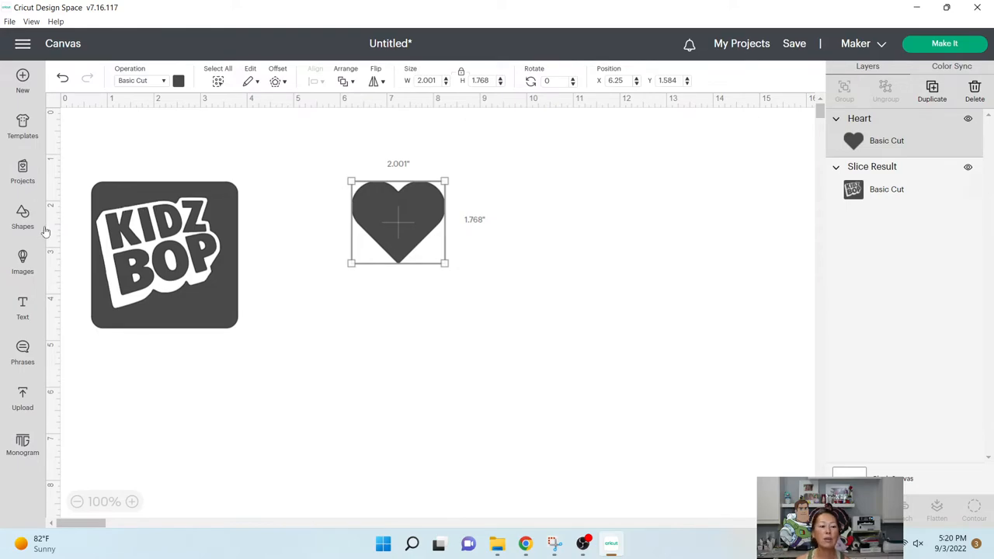
pyautogui.click(23, 215)
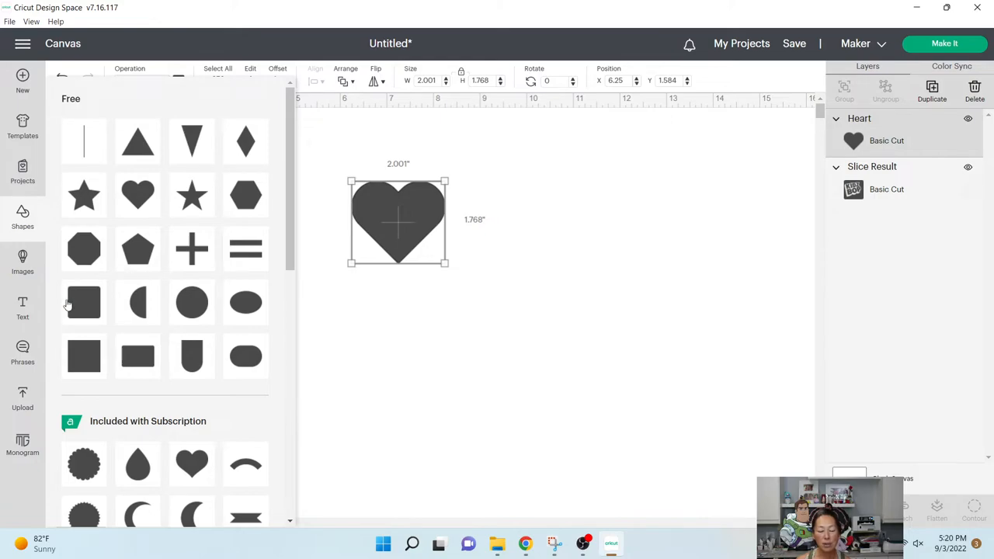
pyautogui.moveTo(59, 318)
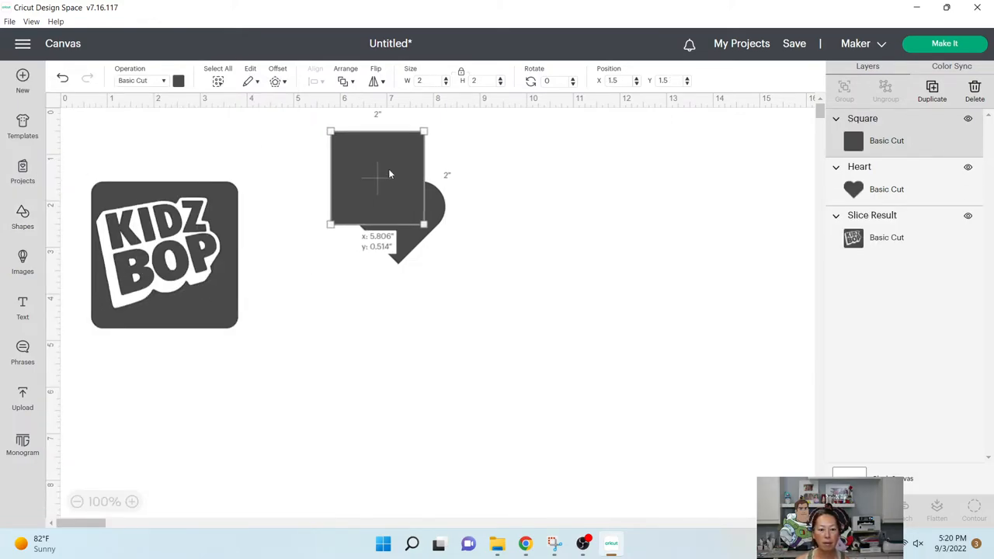
pyautogui.moveTo(425, 224); pyautogui.dragTo(479, 280)
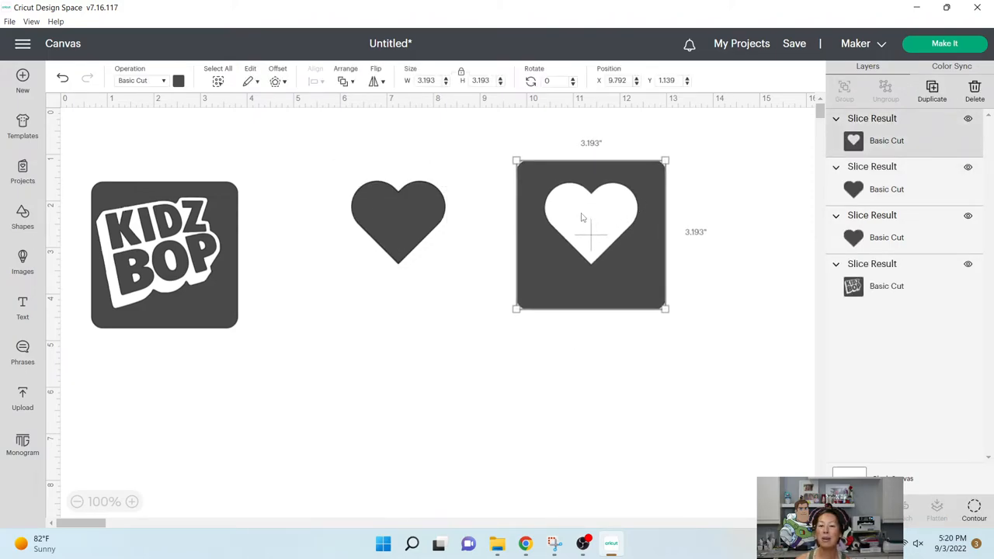
pyautogui.moveTo(563, 206)
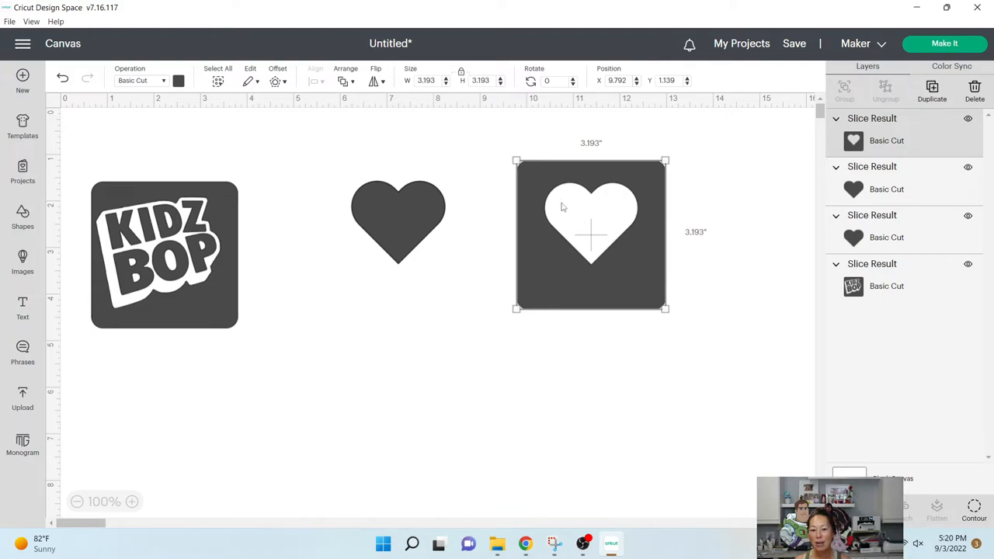
pyautogui.moveTo(610, 200)
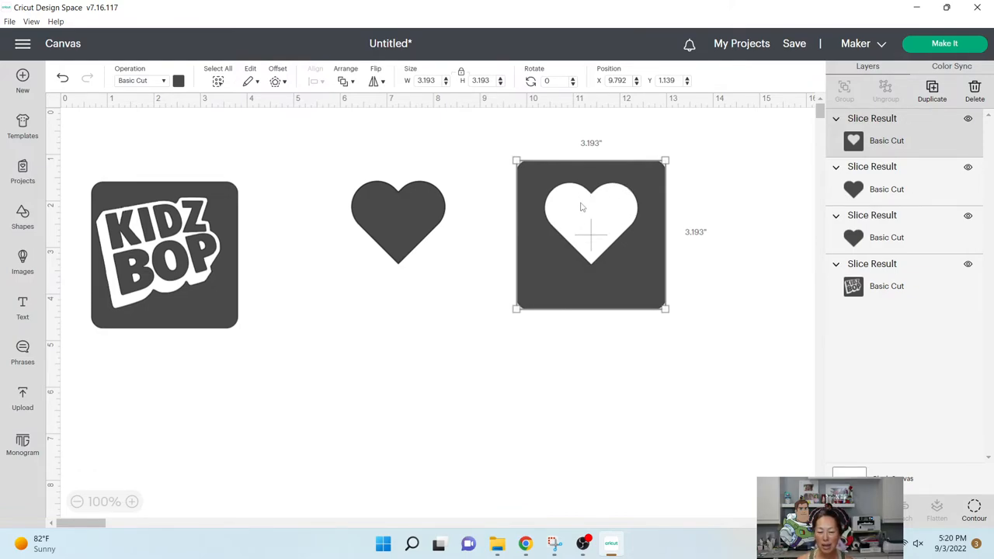
pyautogui.moveTo(416, 235)
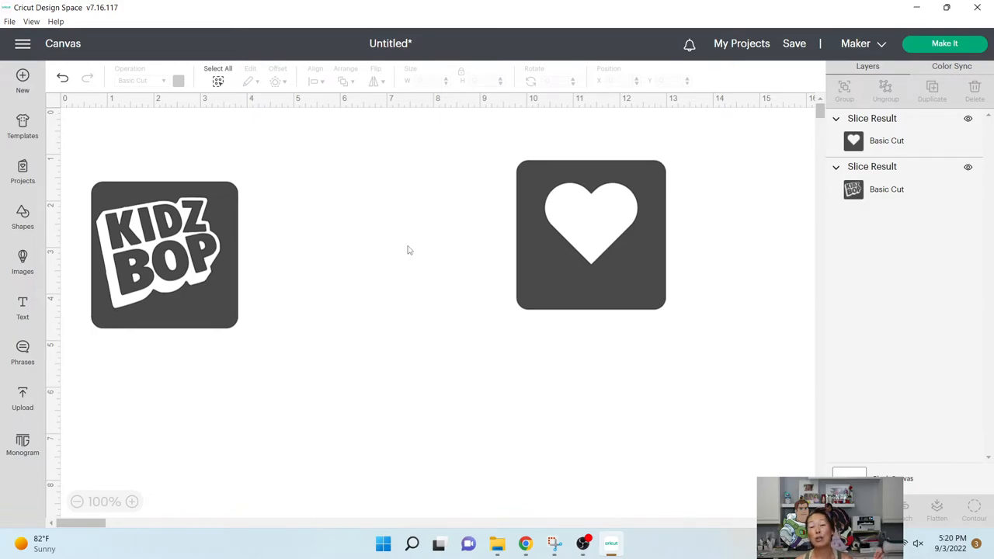
pyautogui.moveTo(431, 213)
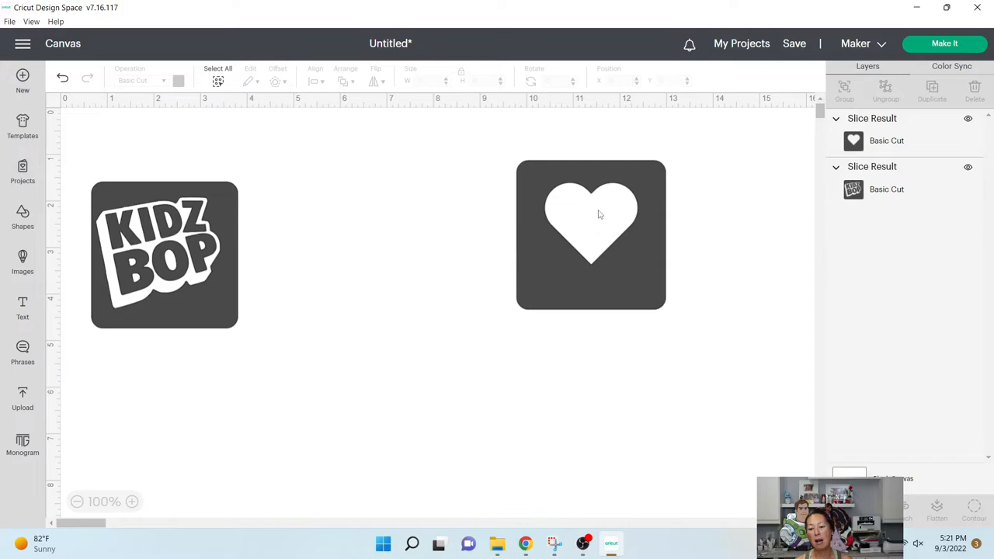
pyautogui.moveTo(597, 251)
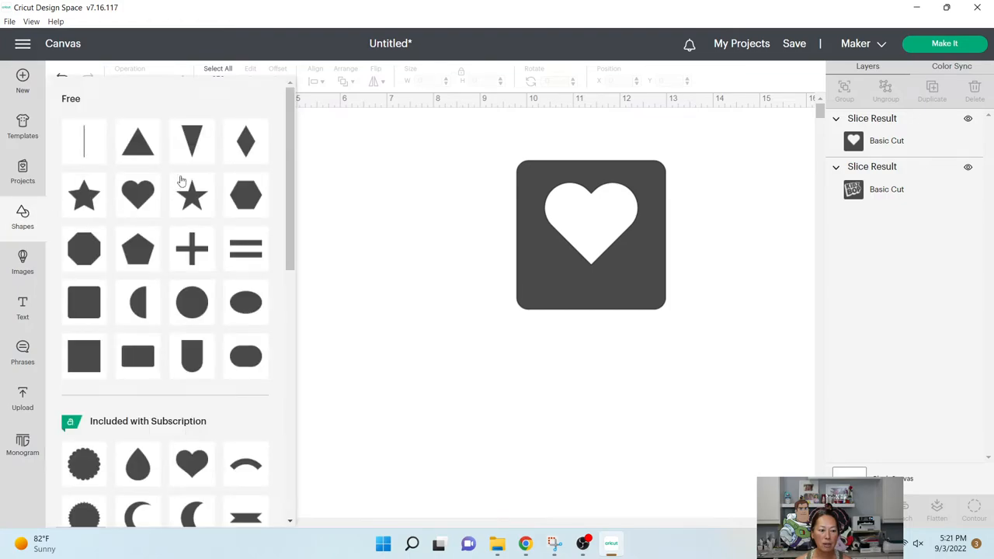
# Search the image library for 'smiley face' and add the yellow smiley with black features
pyautogui.click(22, 262)
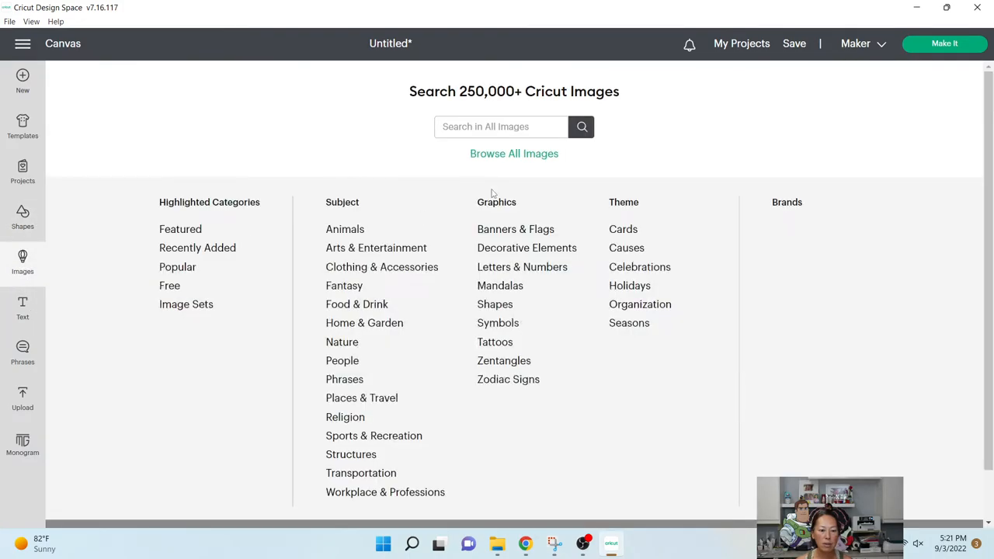
pyautogui.write('sm')
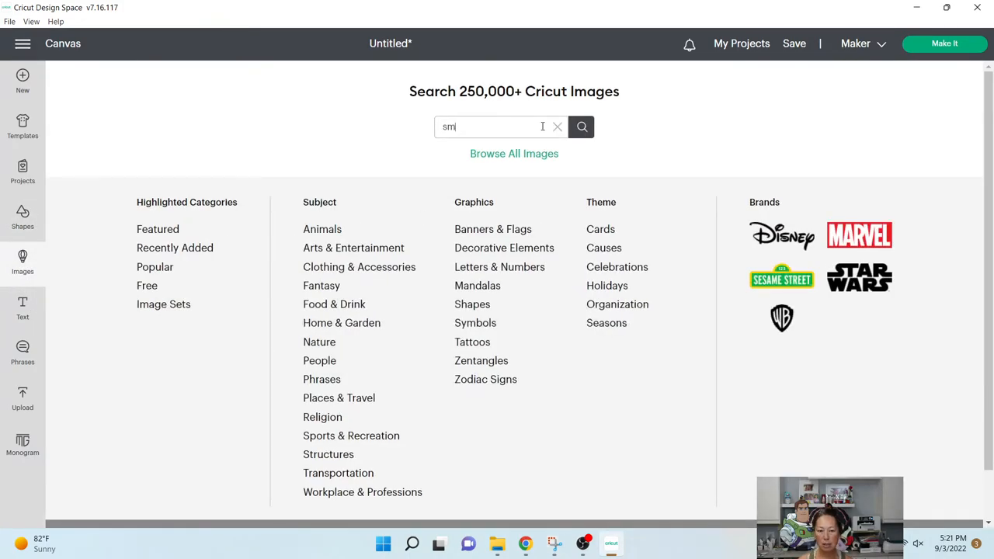
pyautogui.click(581, 126)
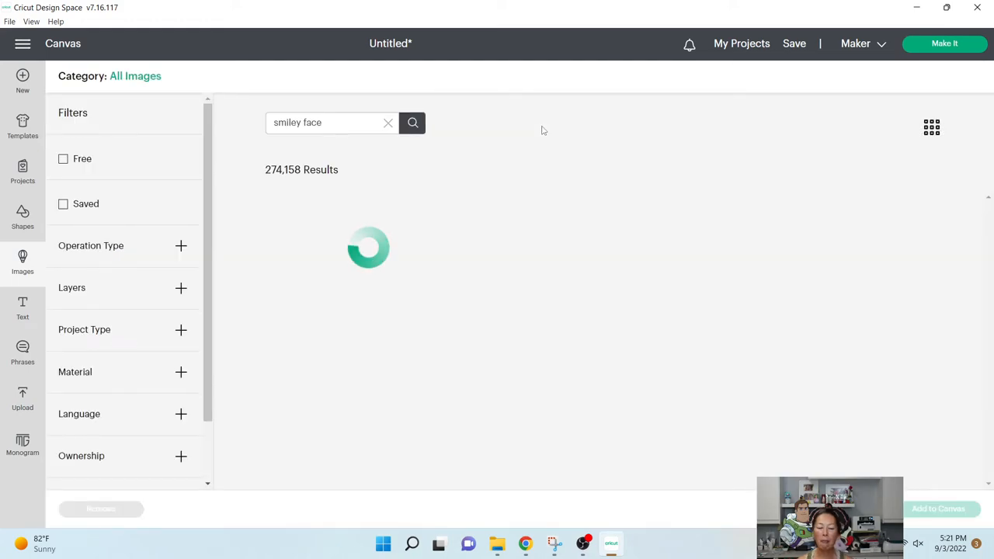
pyautogui.click(412, 123)
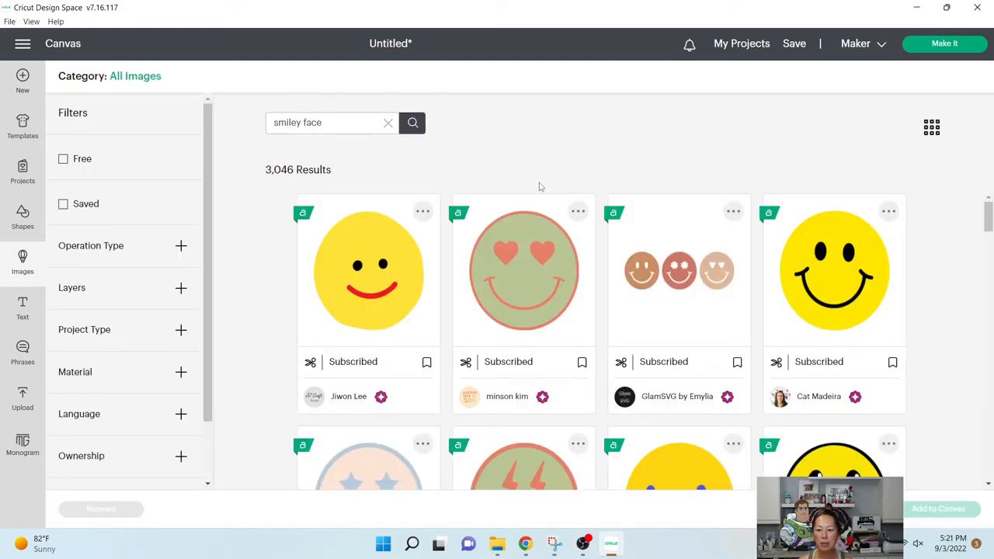
pyautogui.click(834, 271)
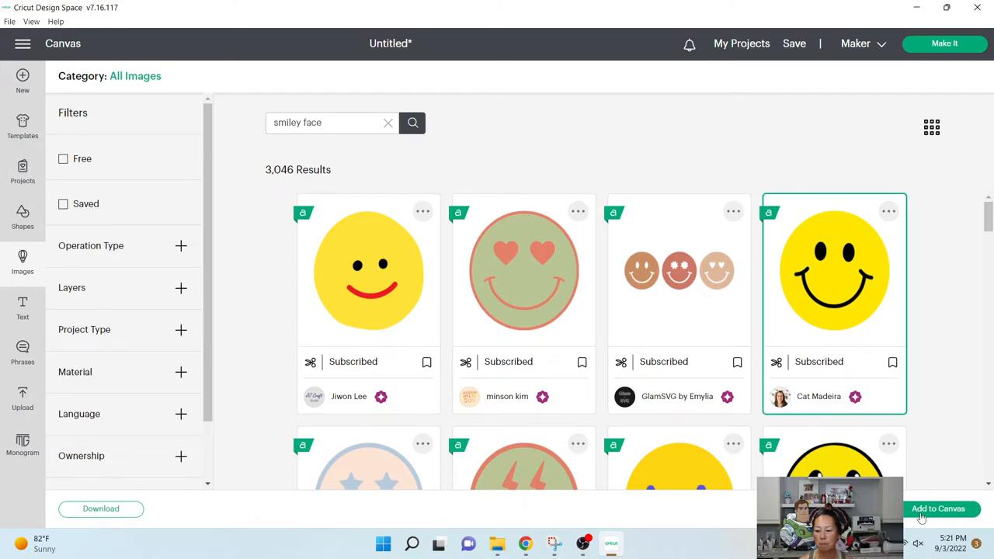
pyautogui.click(938, 509)
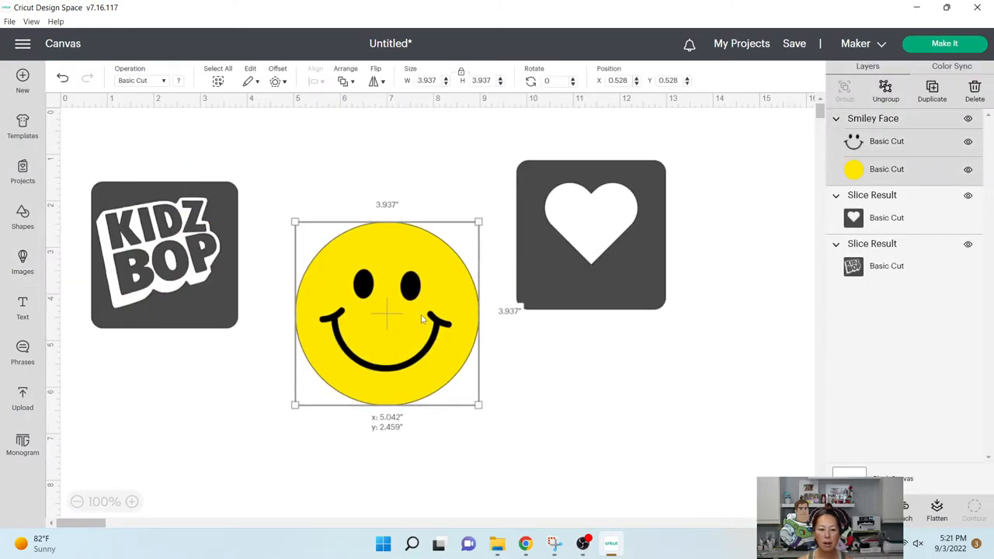
# Reposition the smiley, pull the sliced smile pieces away, and finish the smiley stencil cut-out
pyautogui.moveTo(386, 311); pyautogui.dragTo(373, 302)
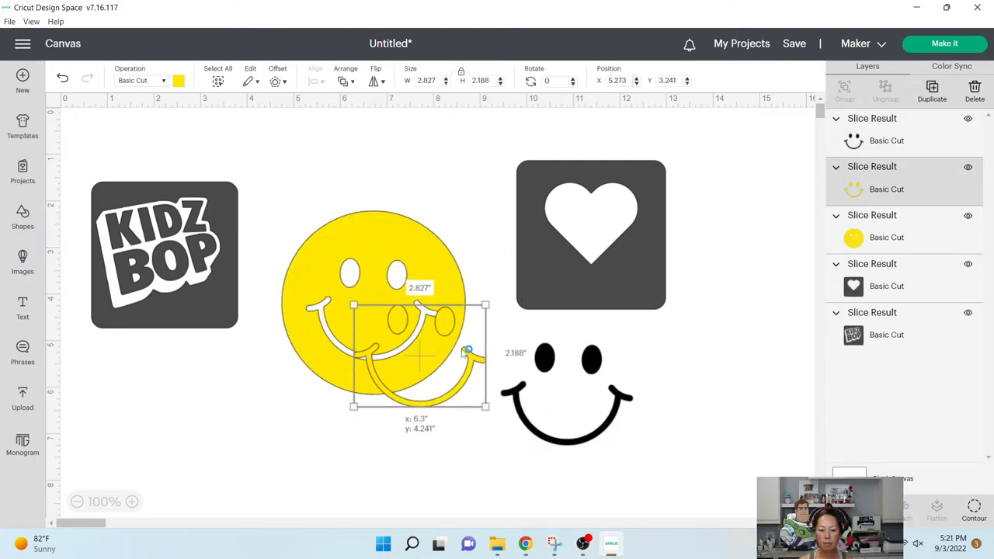
pyautogui.moveTo(419, 357); pyautogui.dragTo(635, 386)
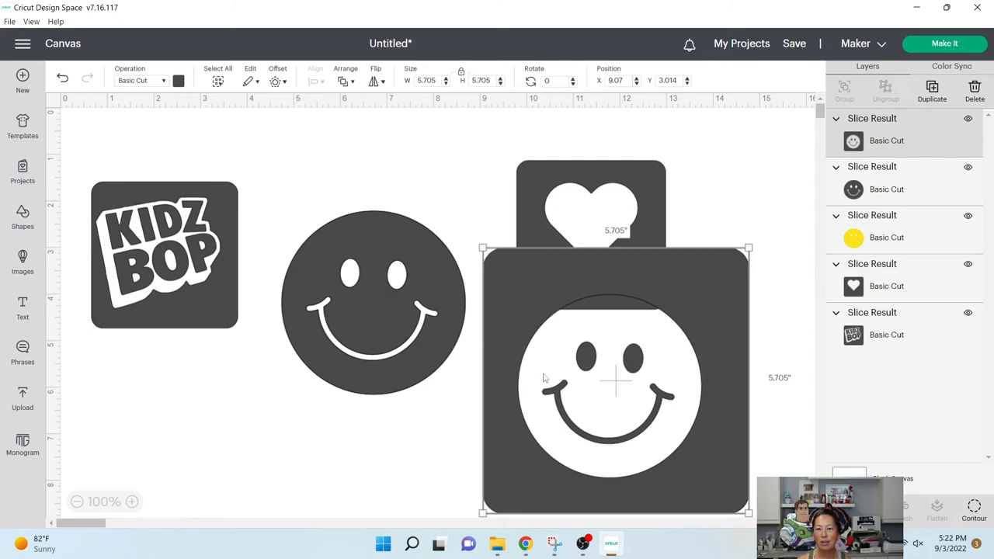
pyautogui.moveTo(659, 425)
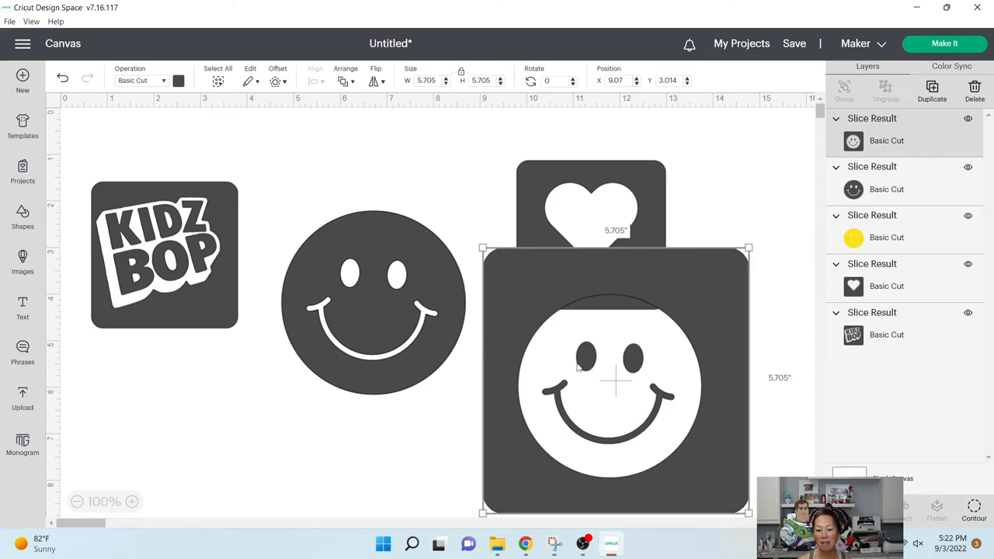
pyautogui.moveTo(640, 434)
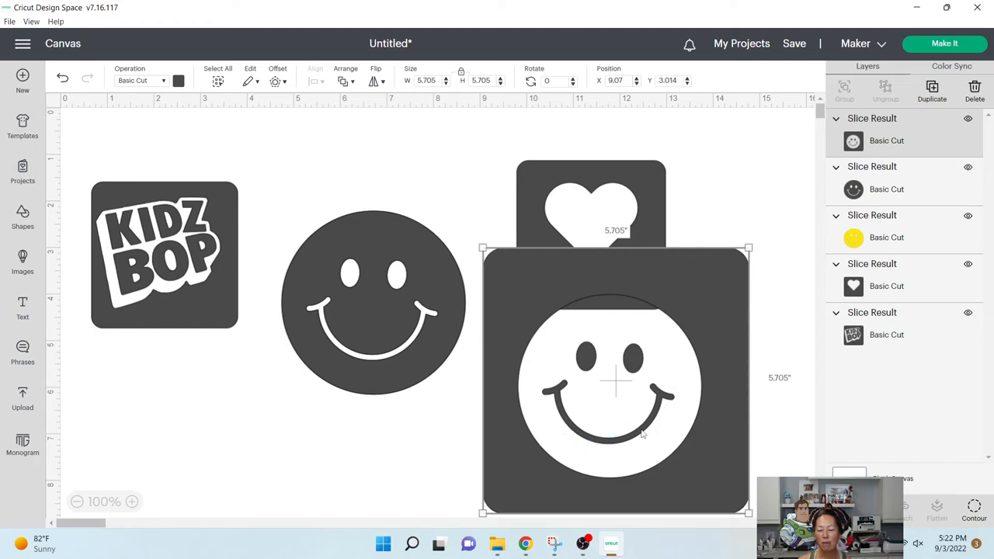
pyautogui.click(372, 303)
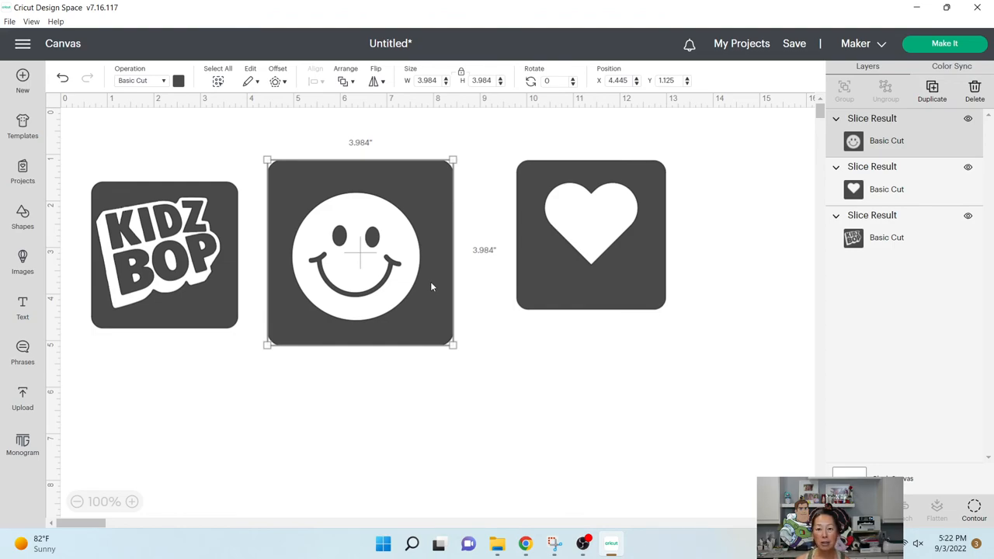
pyautogui.moveTo(427, 297)
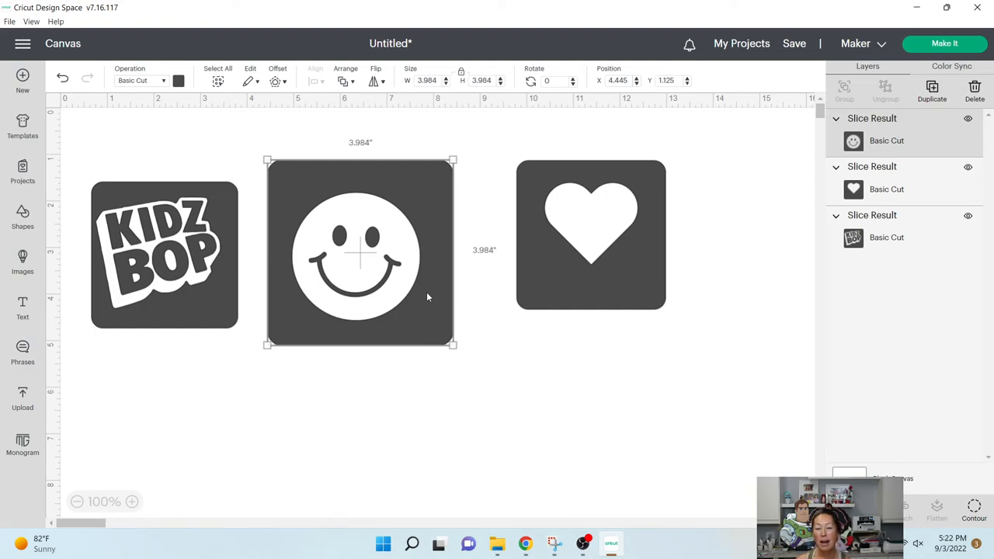
pyautogui.moveTo(424, 303)
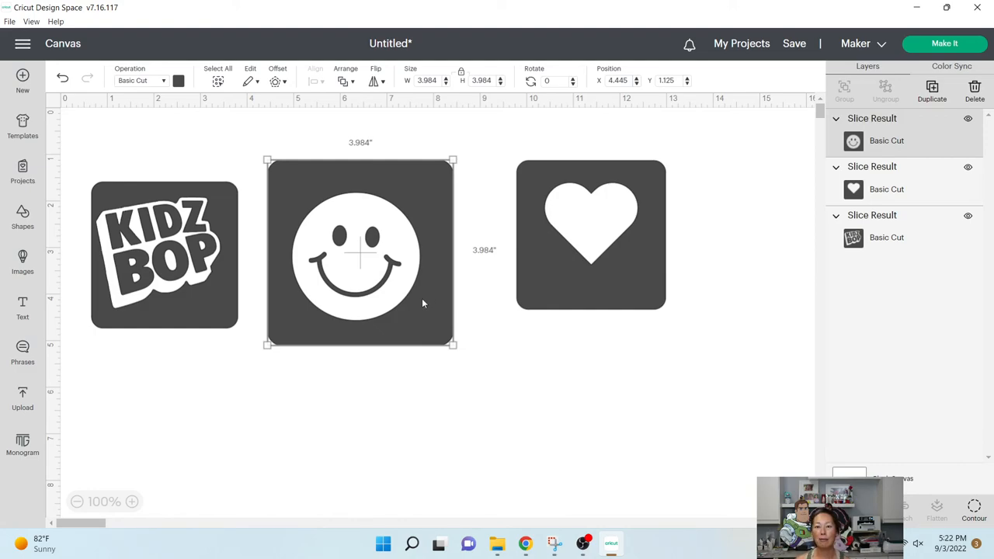
pyautogui.moveTo(419, 309)
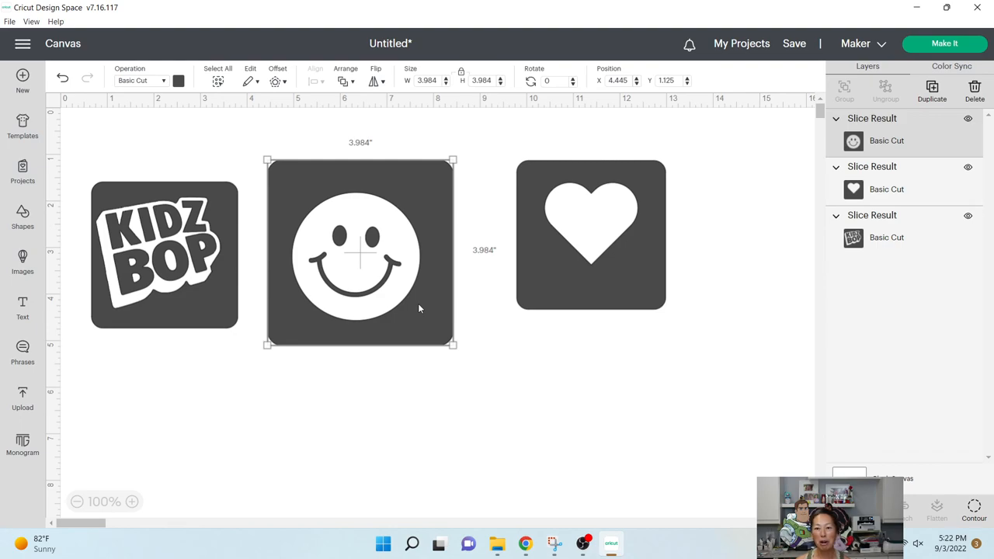